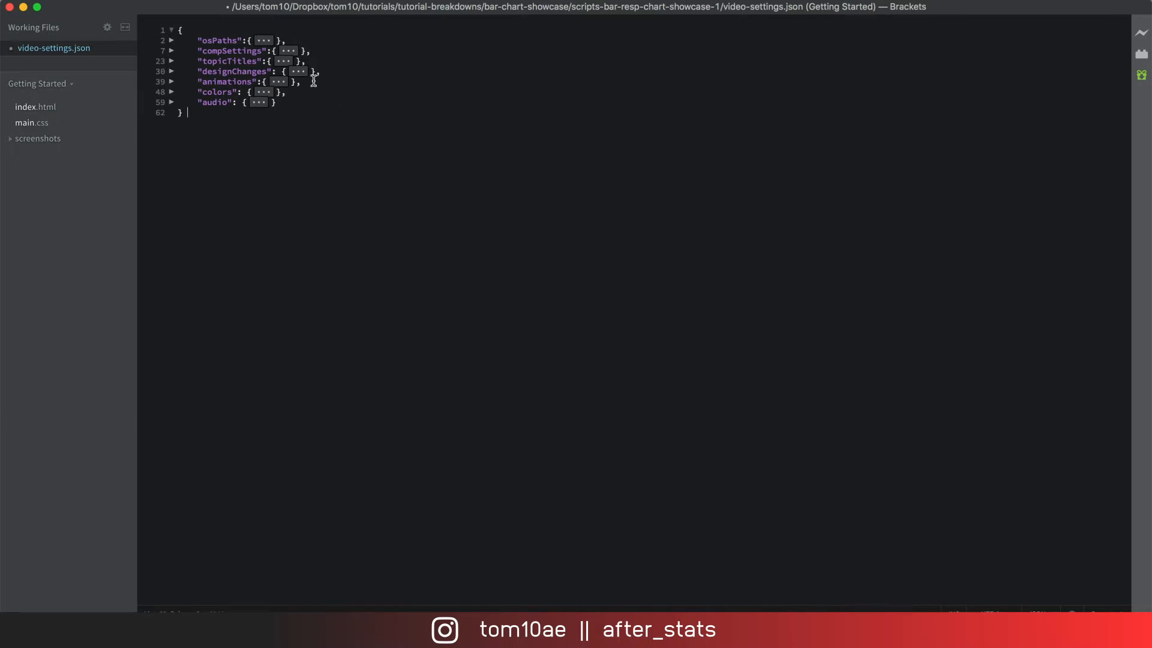
mouse_move(207, 78)
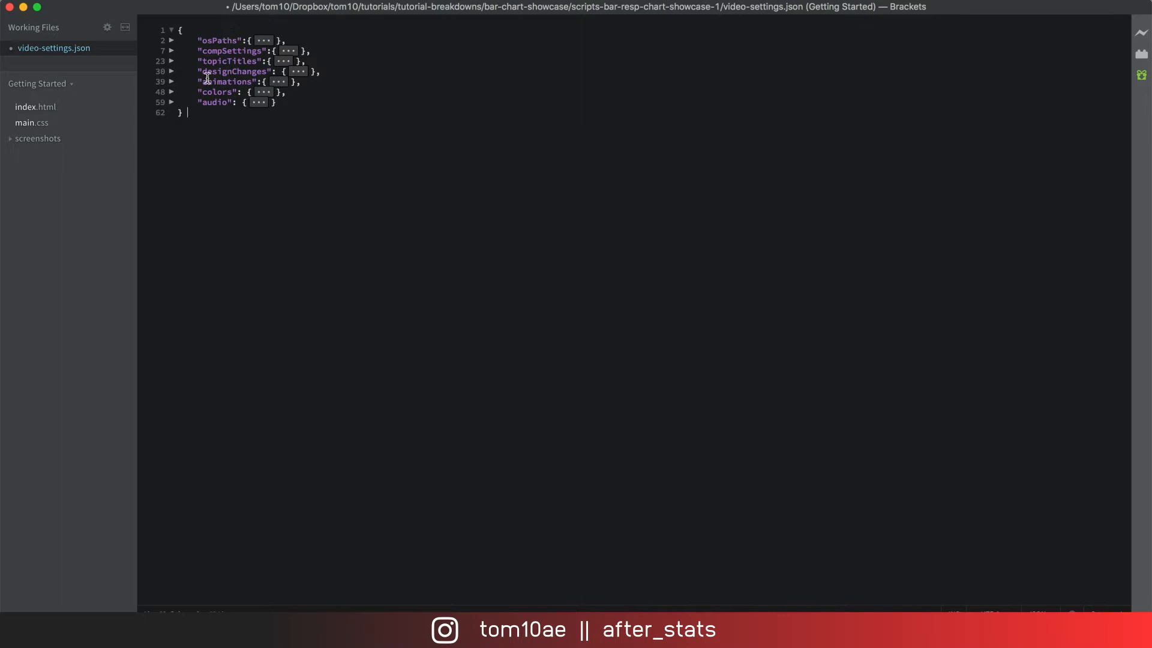
Expand osPaths and compSettings to show the watch folders and the three resolution entries.
click(170, 41)
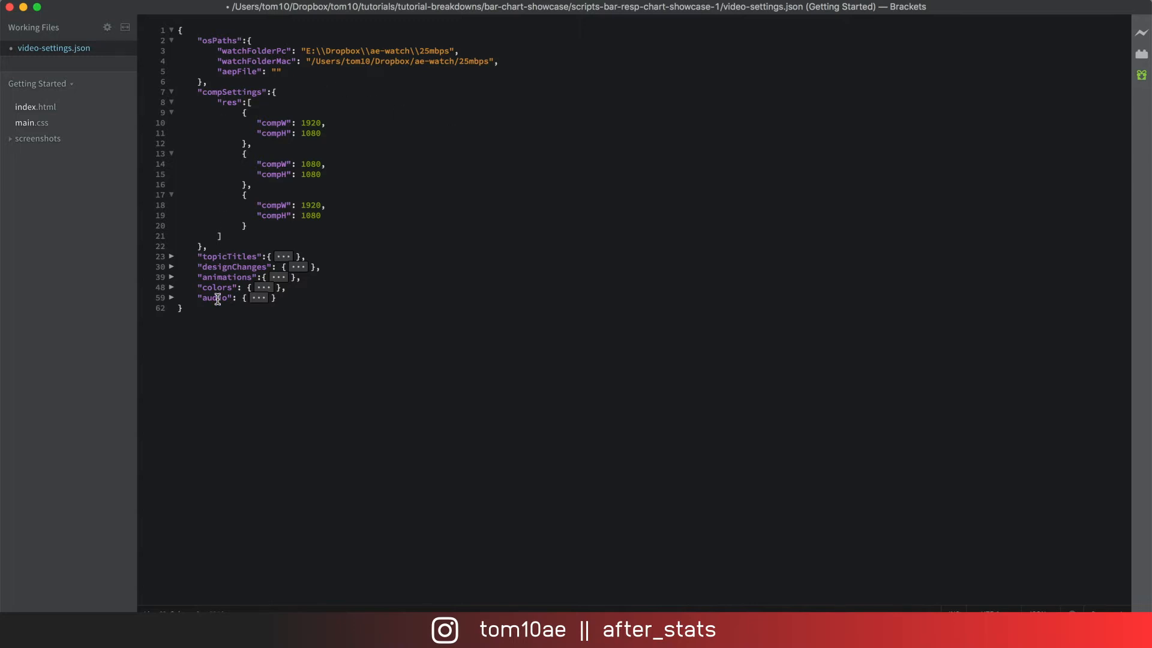
mouse_move(239, 263)
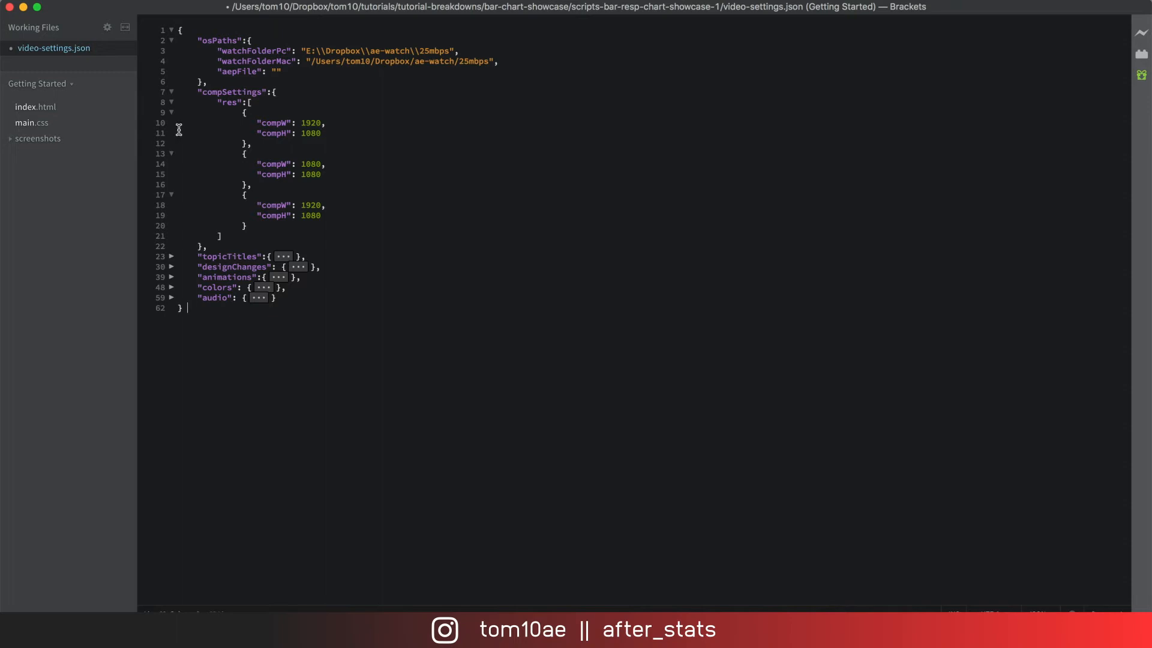
mouse_move(300, 195)
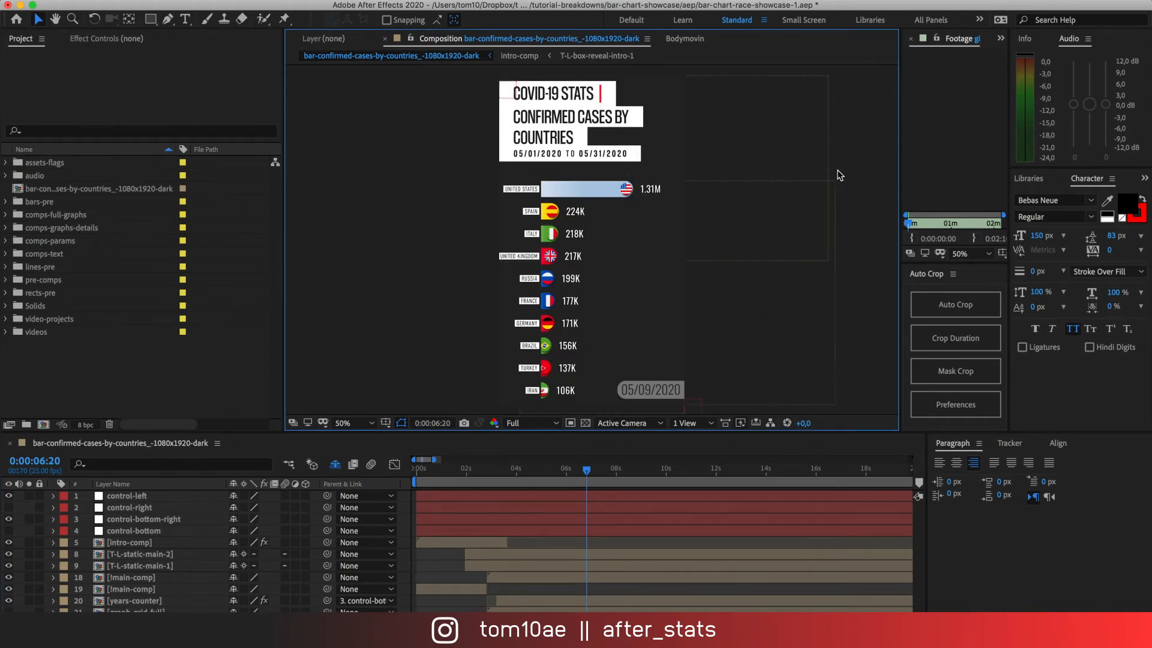
mouse_move(436, 312)
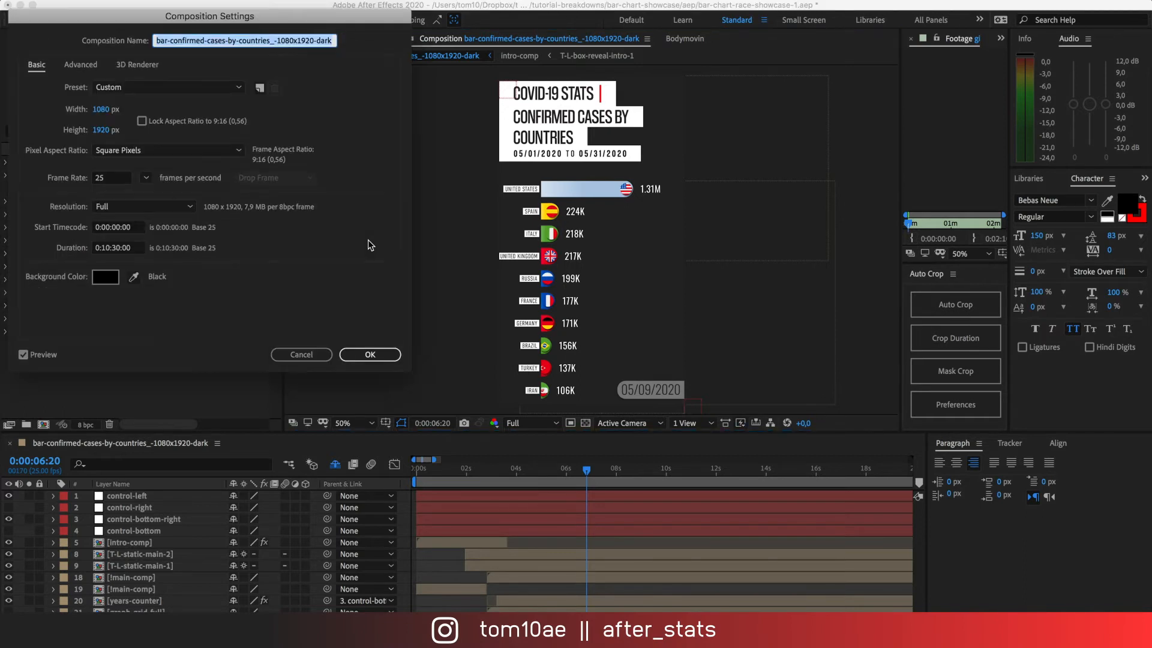
mouse_move(92, 147)
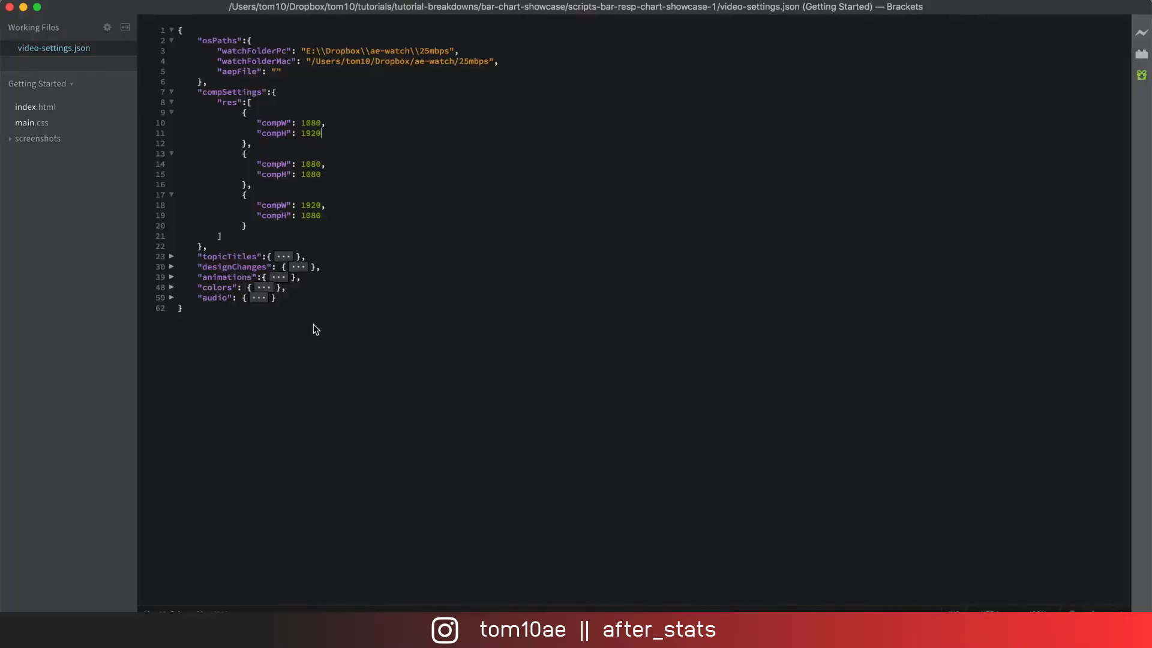
mouse_move(331, 180)
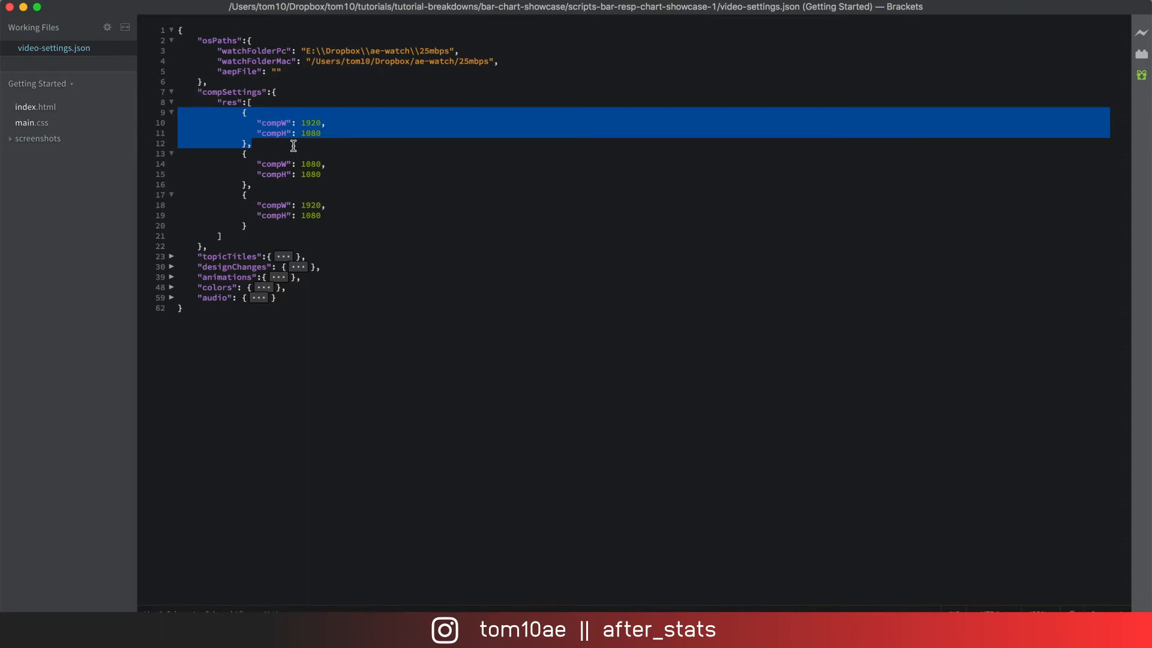
Leave the first resolution at 1920 by 1080 and collapse the compSettings section.
click(256, 153)
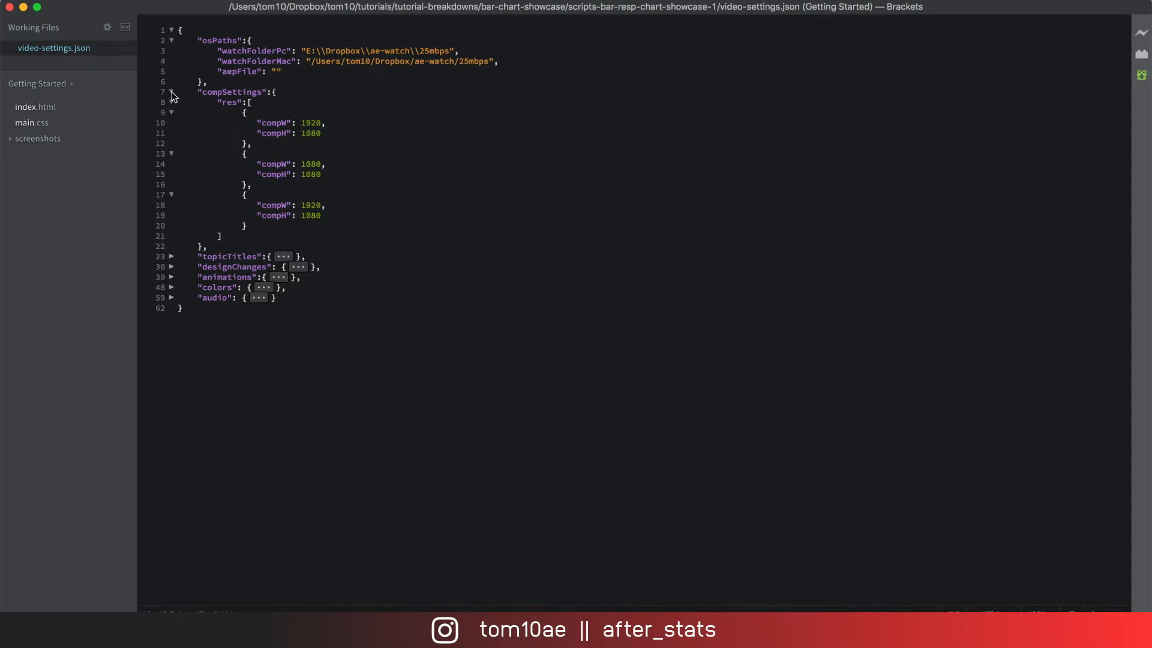
click(170, 93)
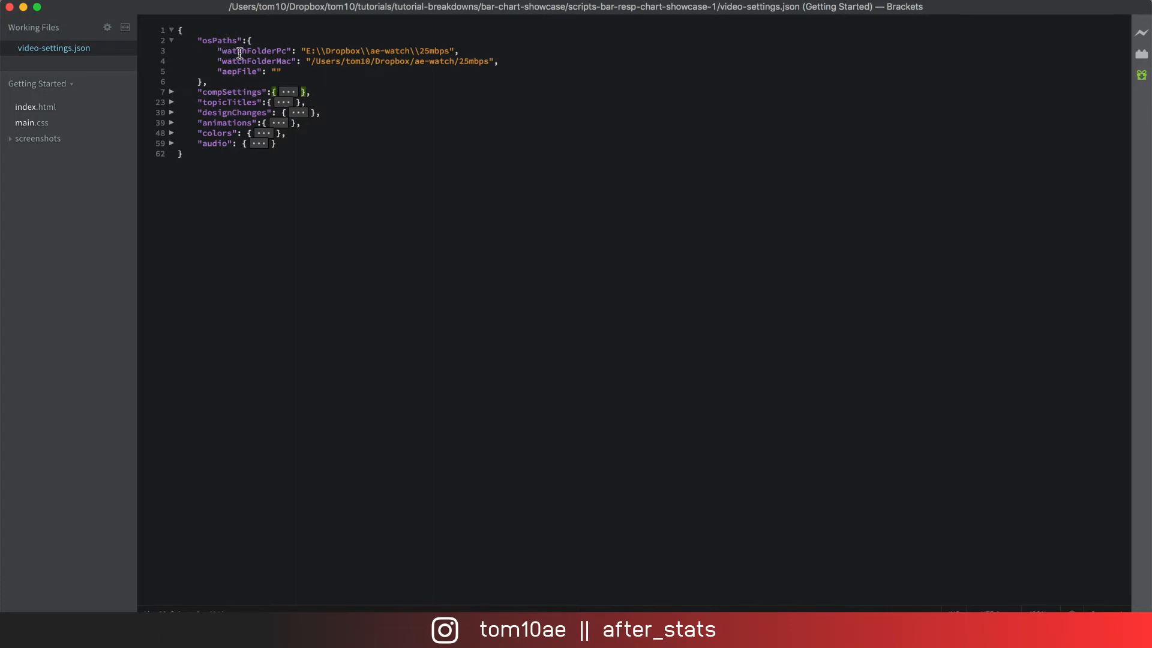
mouse_move(512, 61)
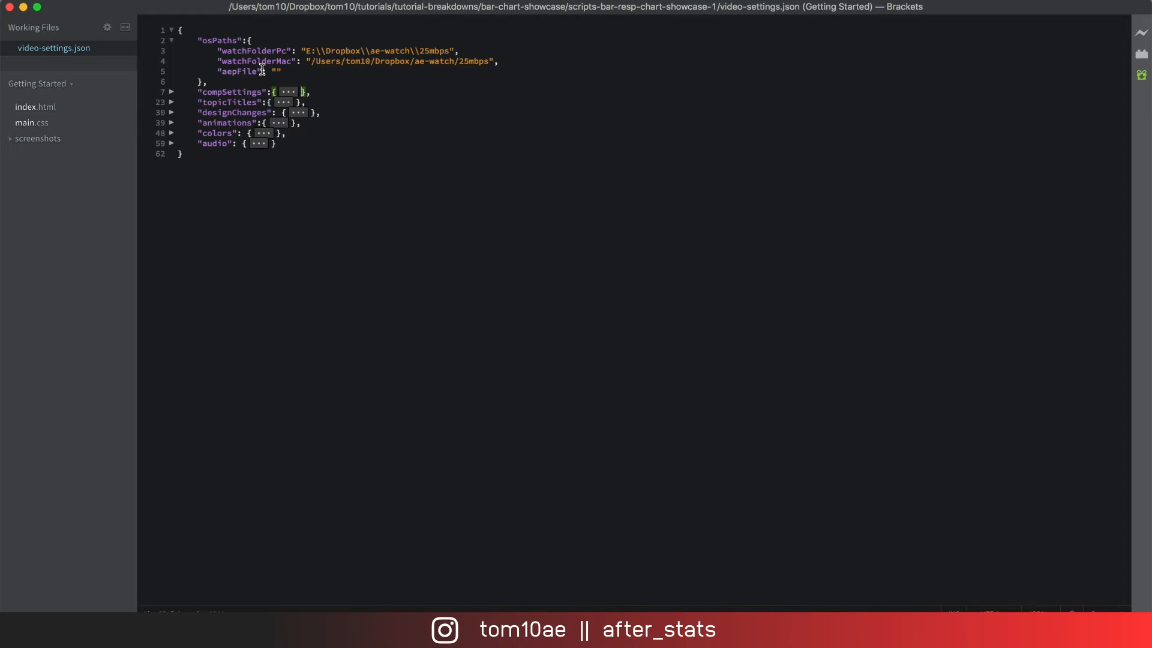
mouse_move(202, 54)
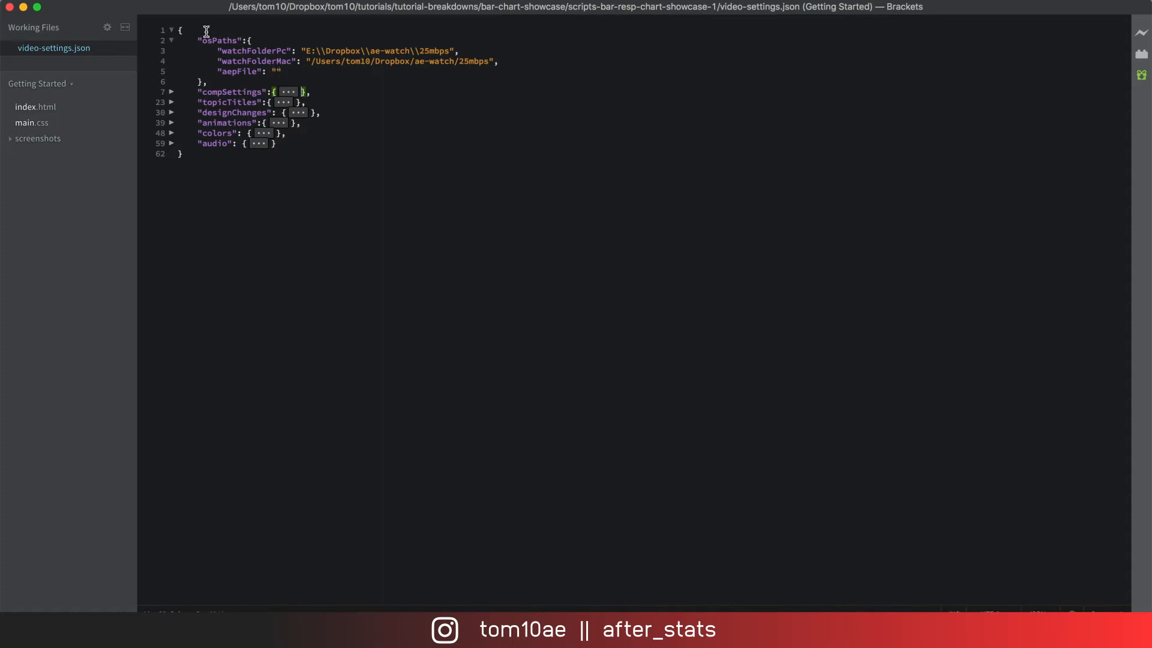
Review topicTitles and designChanges, then collapse the sections down to the top-level keys.
click(170, 61)
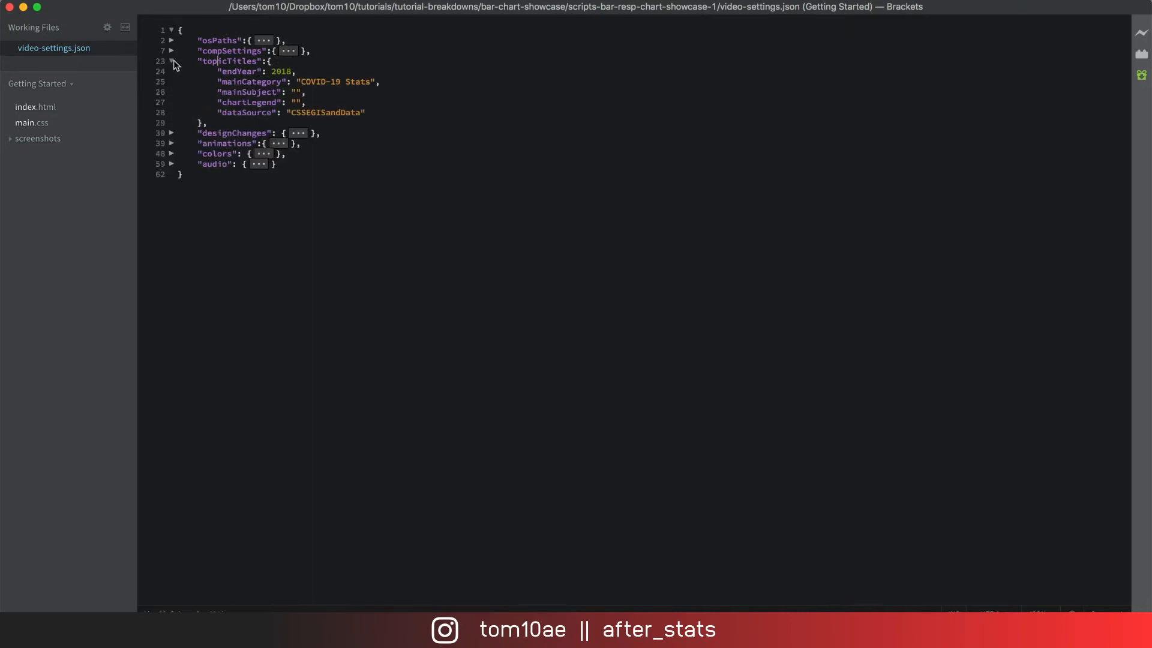
click(170, 133)
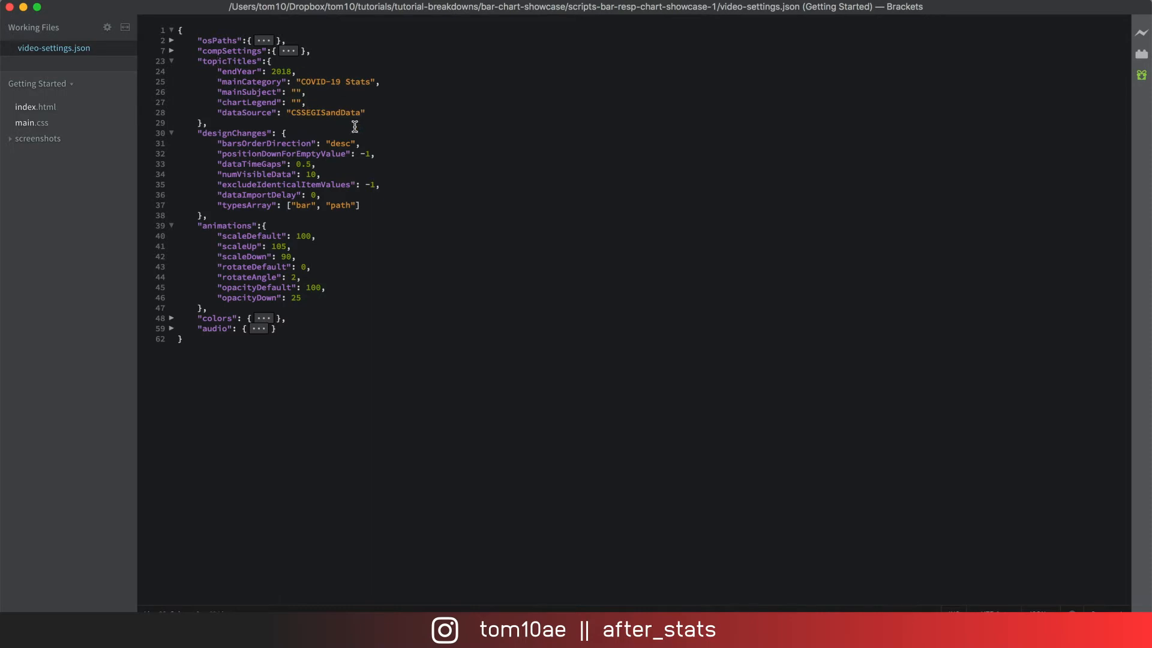
click(170, 61)
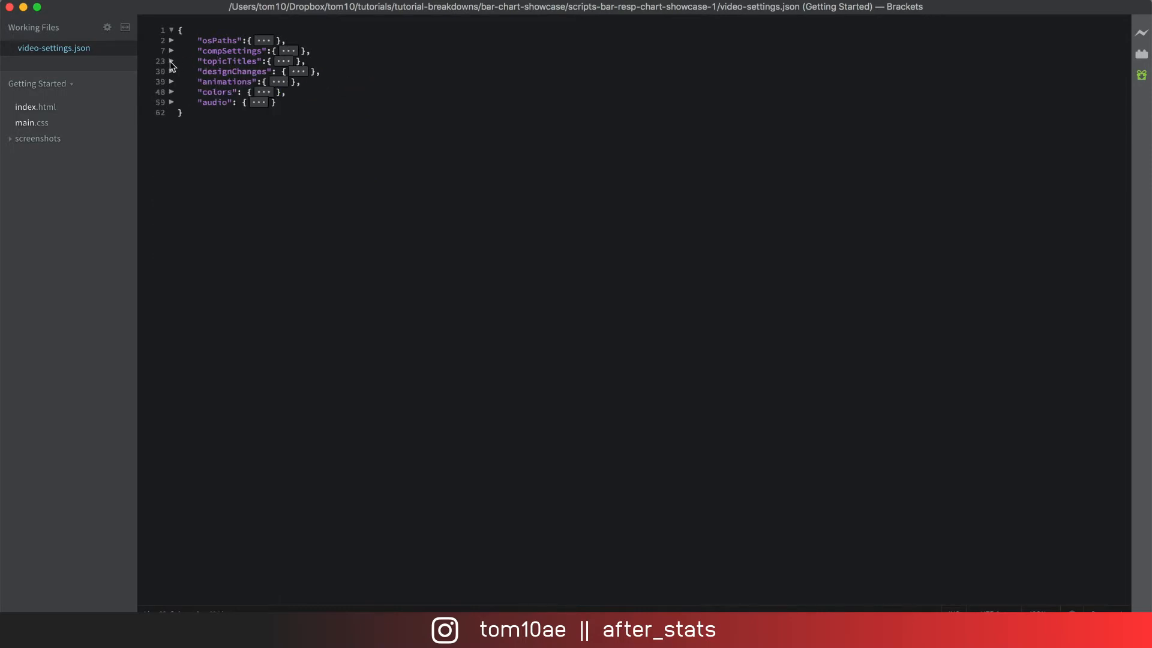
click(170, 61)
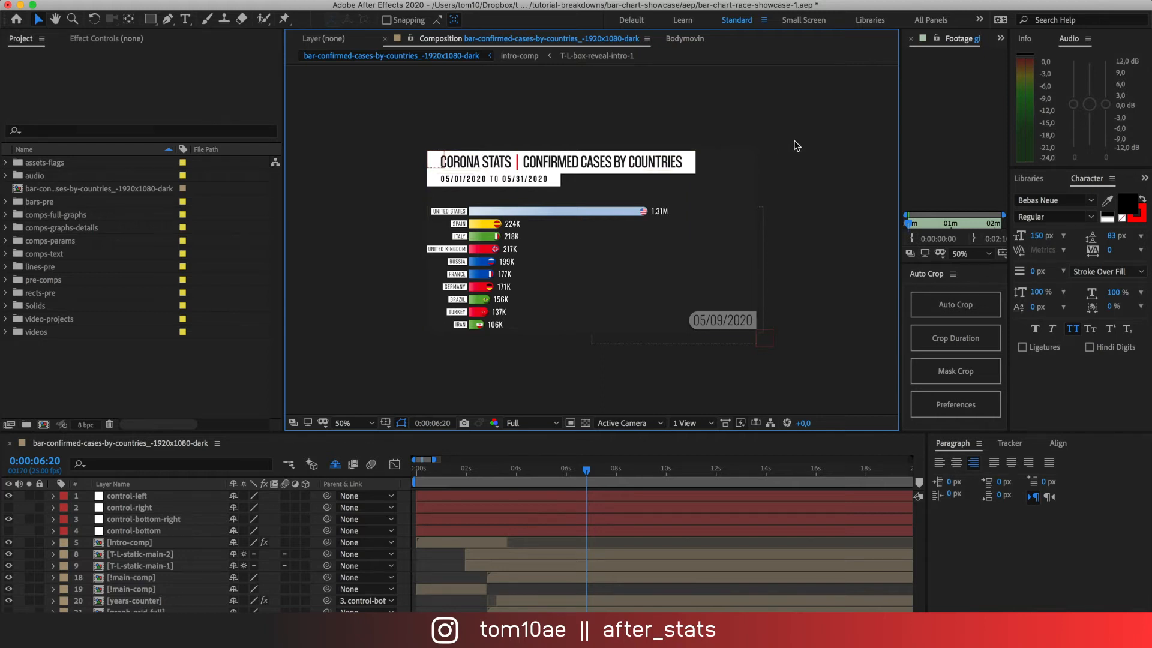
Return from the CORONA STATS composition to video-settings.json in Brackets.
click(342, 422)
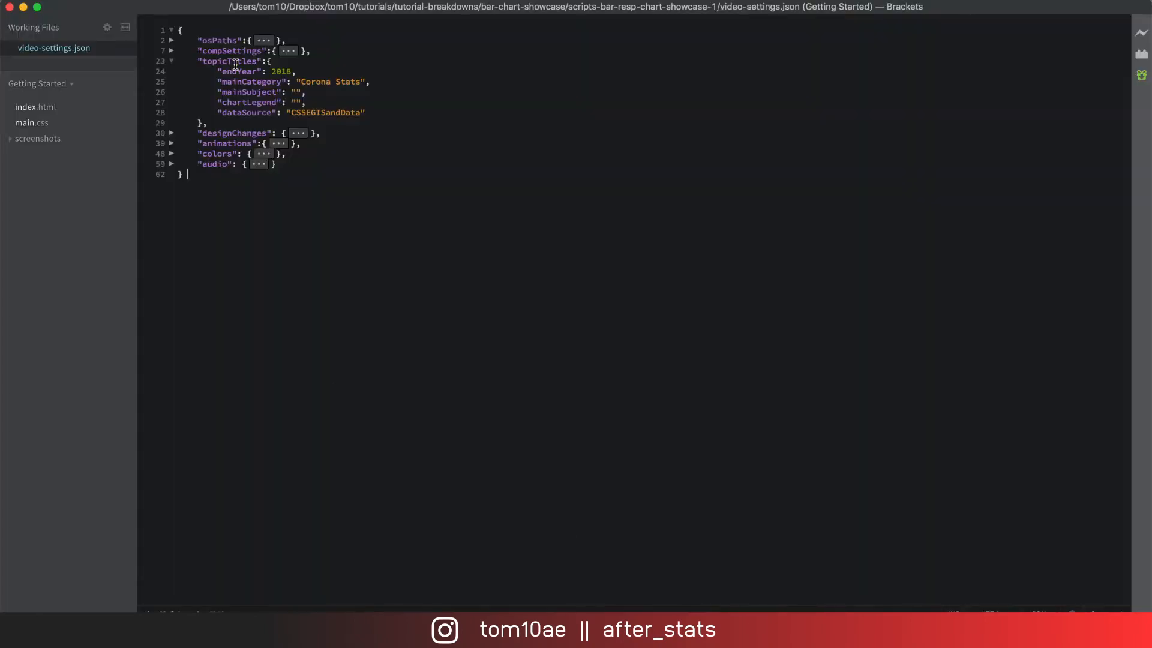
Collapse topicTitles and colors, then expand designChanges with numVisibleData, dataTimeGaps and typesArray.
click(170, 61)
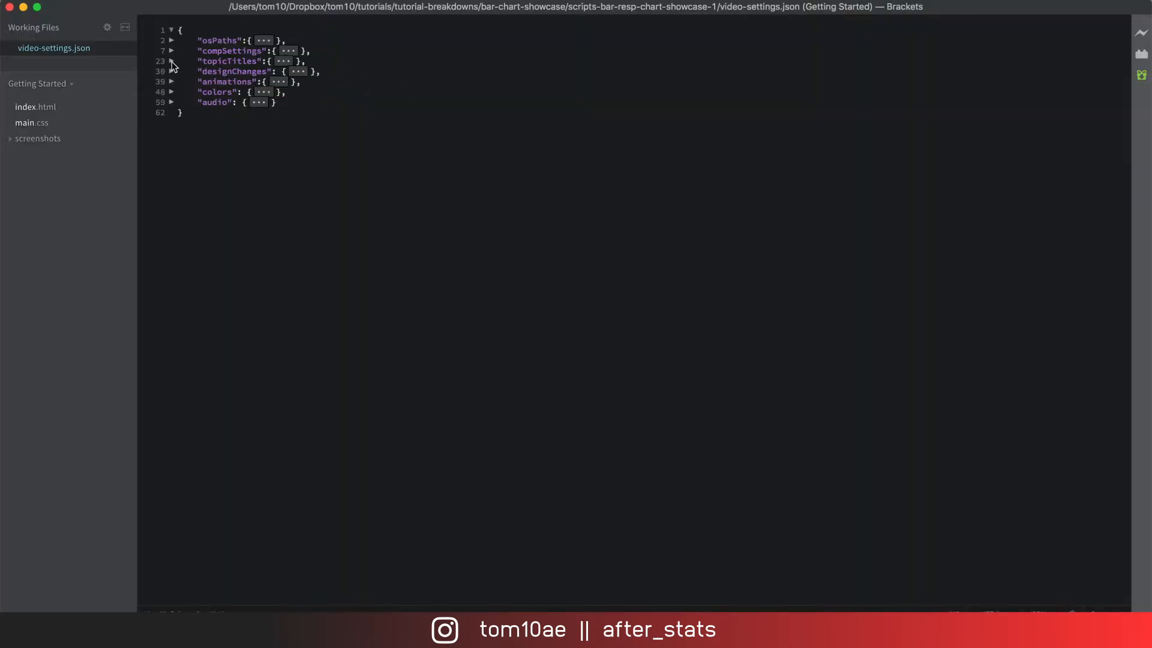
click(171, 92)
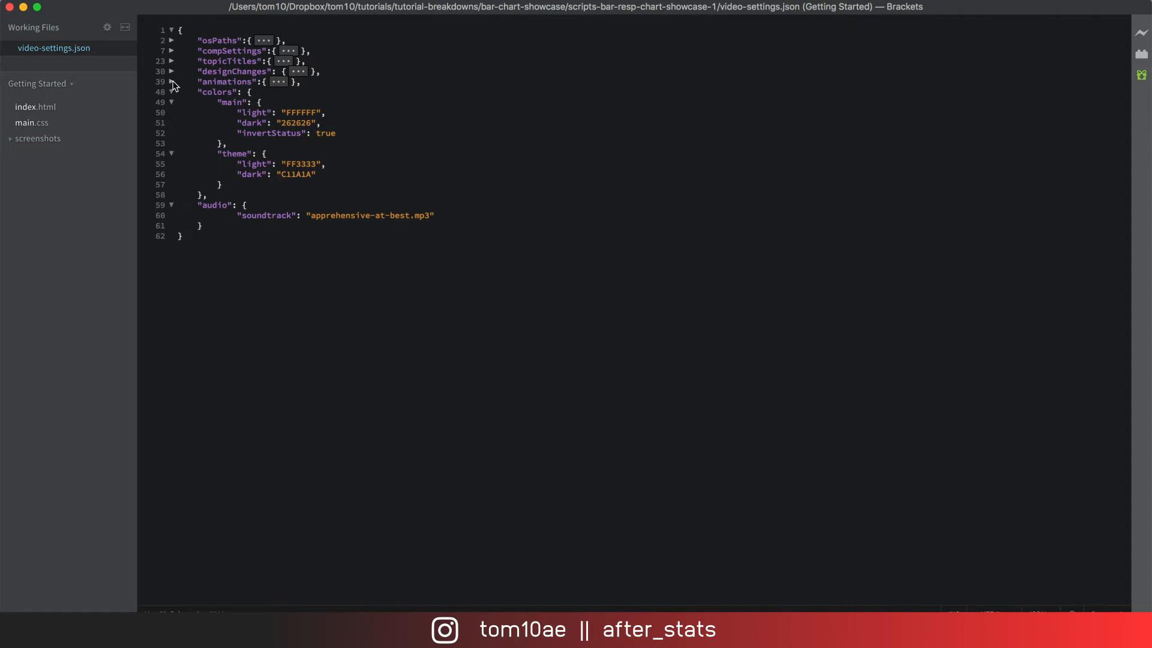
click(170, 92)
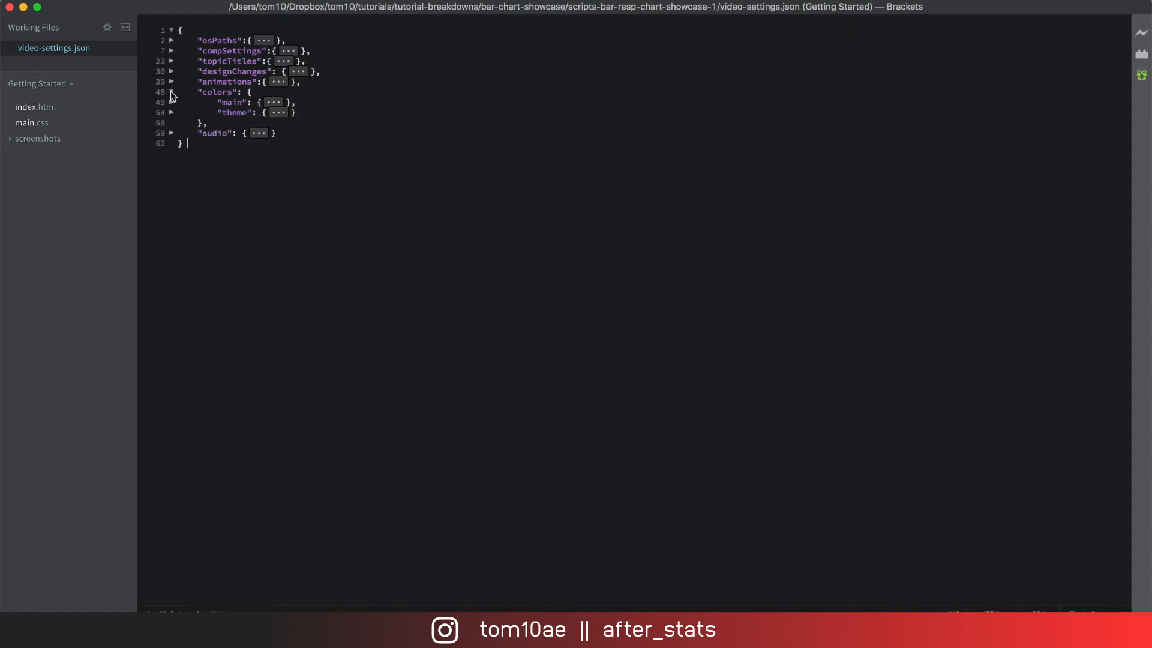
click(172, 92)
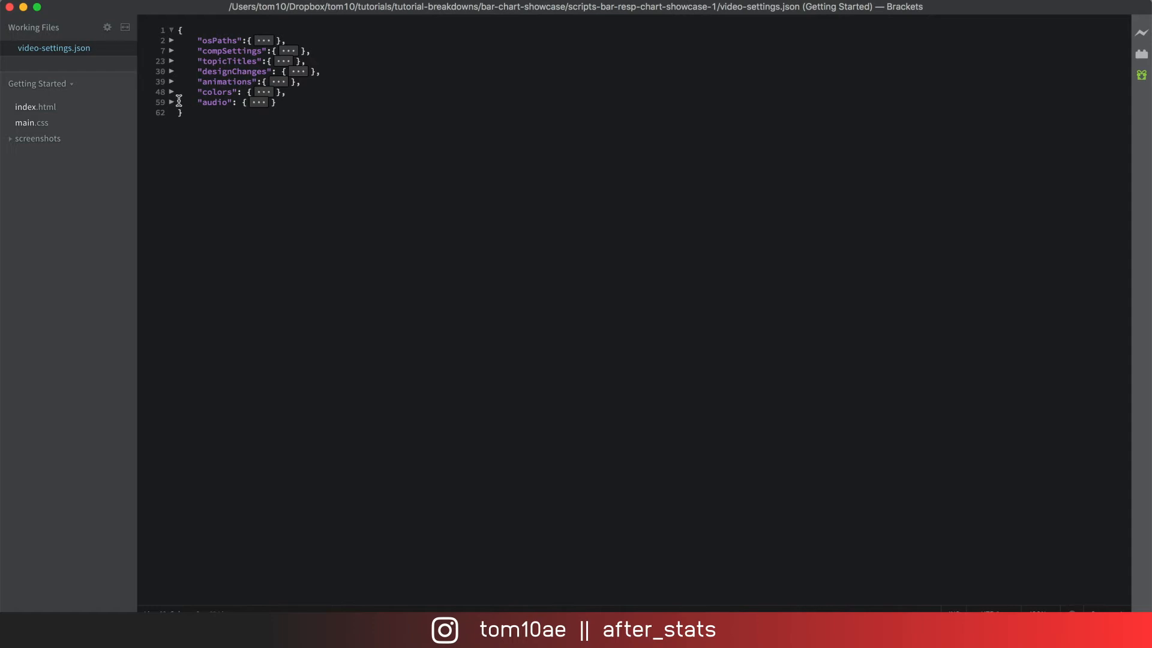
click(171, 71)
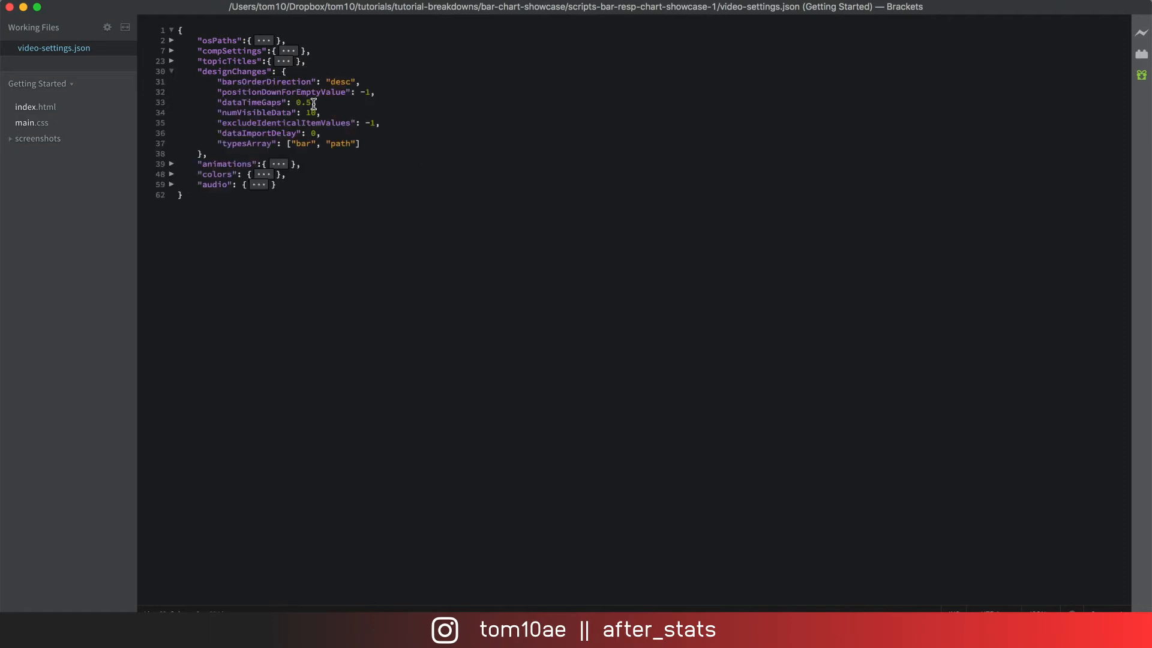
Change numVisibleData from 10 to 5, save, and switch over to After Effects.
key(Backspace)
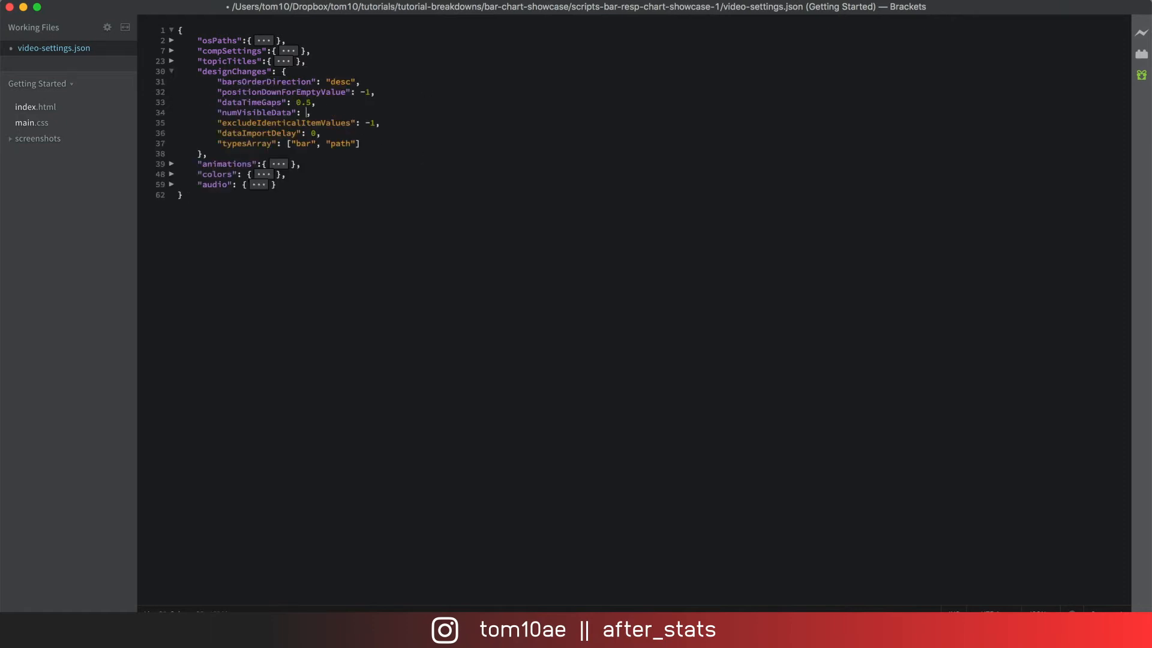
text(5)
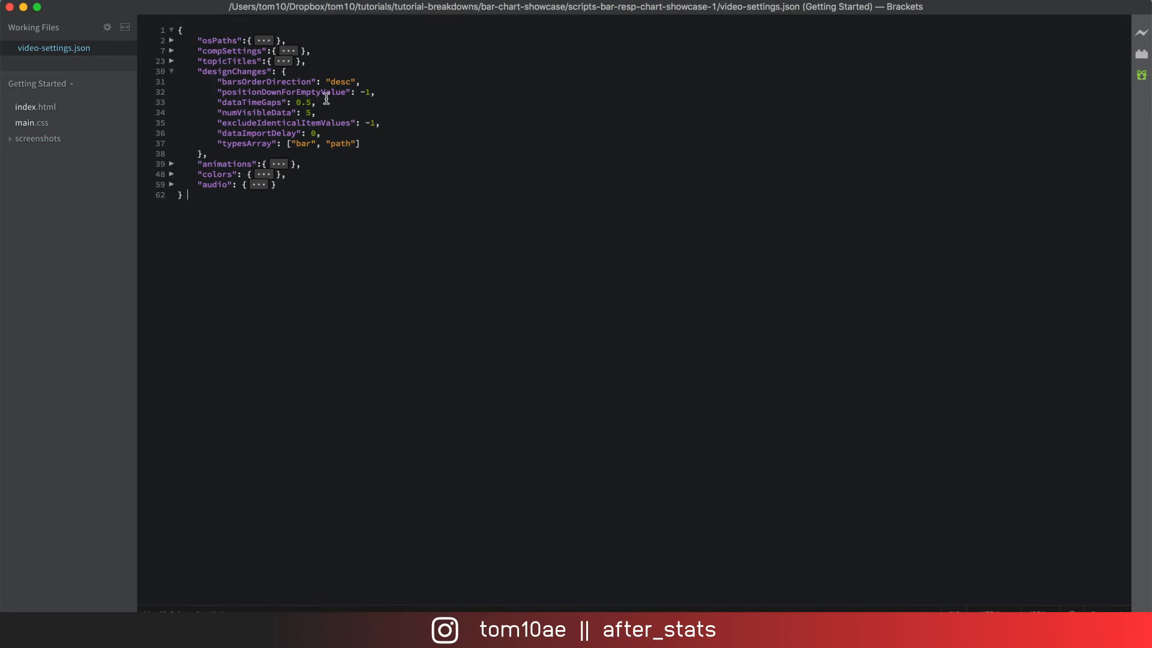
mouse_move(483, 492)
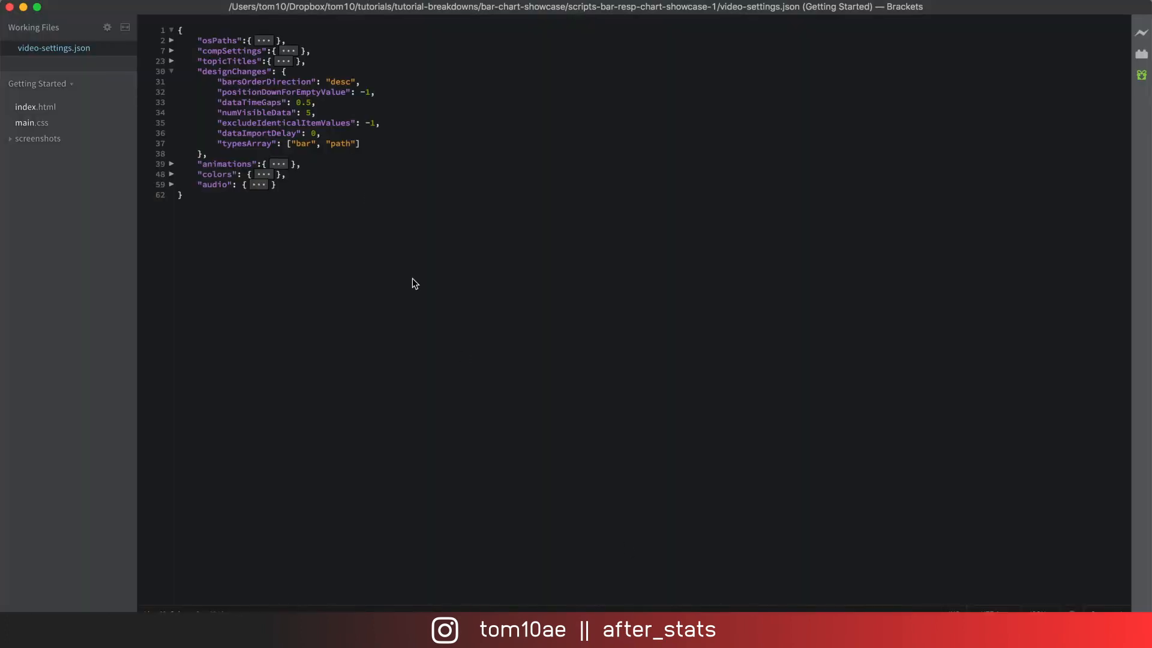
click(172, 50)
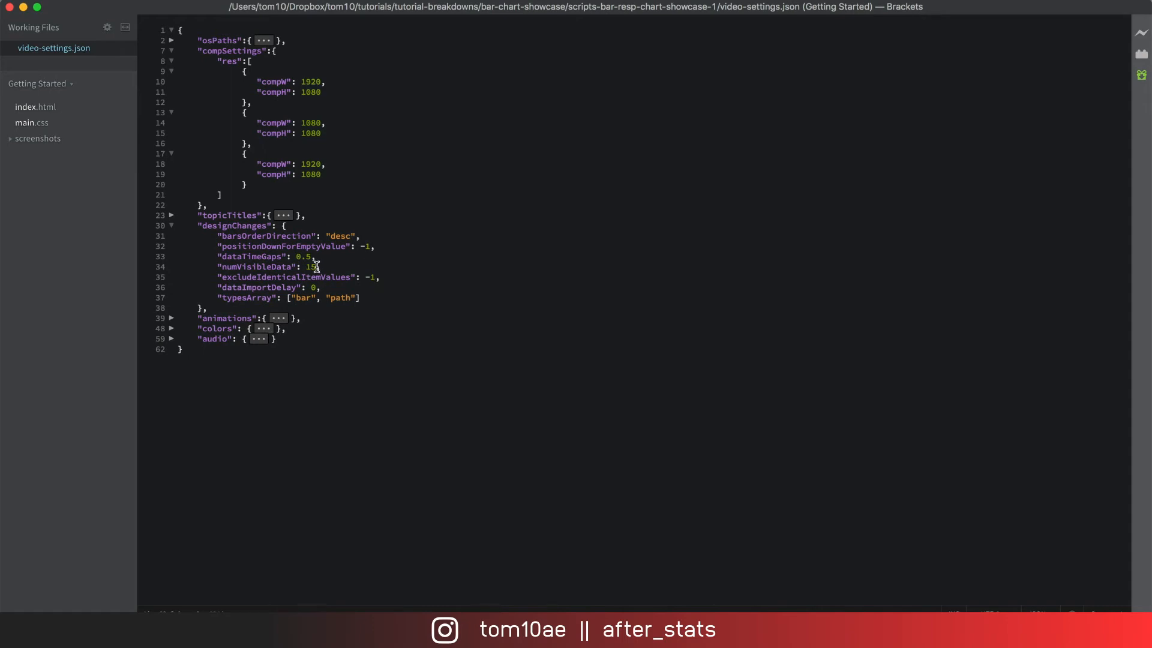
key(cmd+tab)
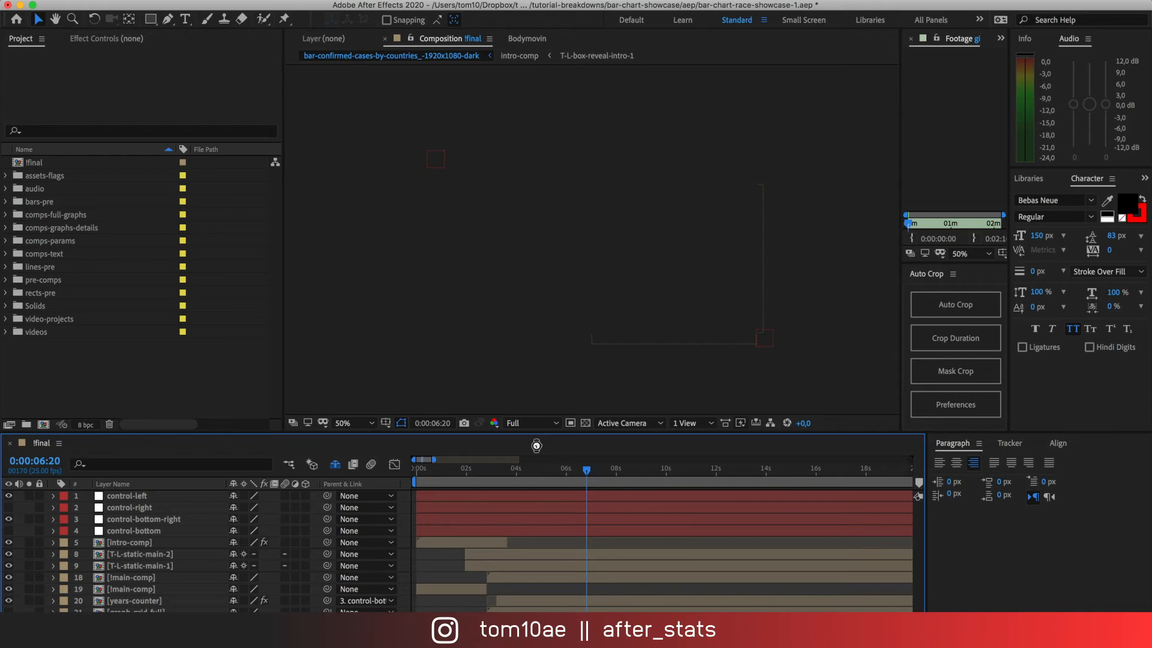
mouse_move(526, 404)
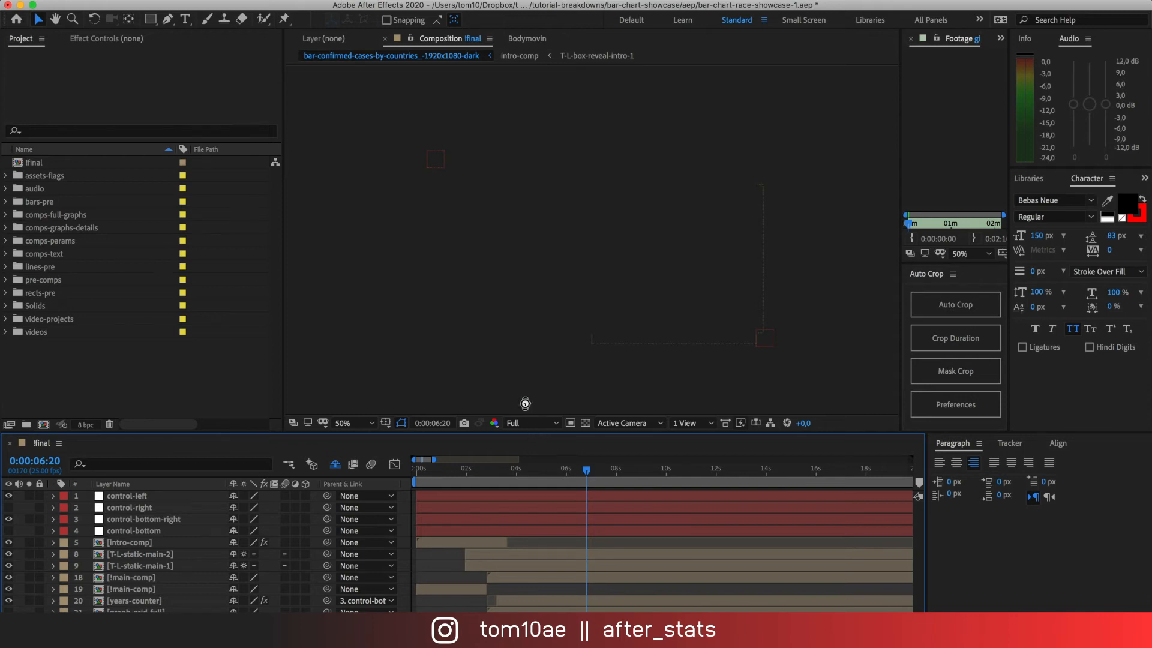
mouse_move(522, 331)
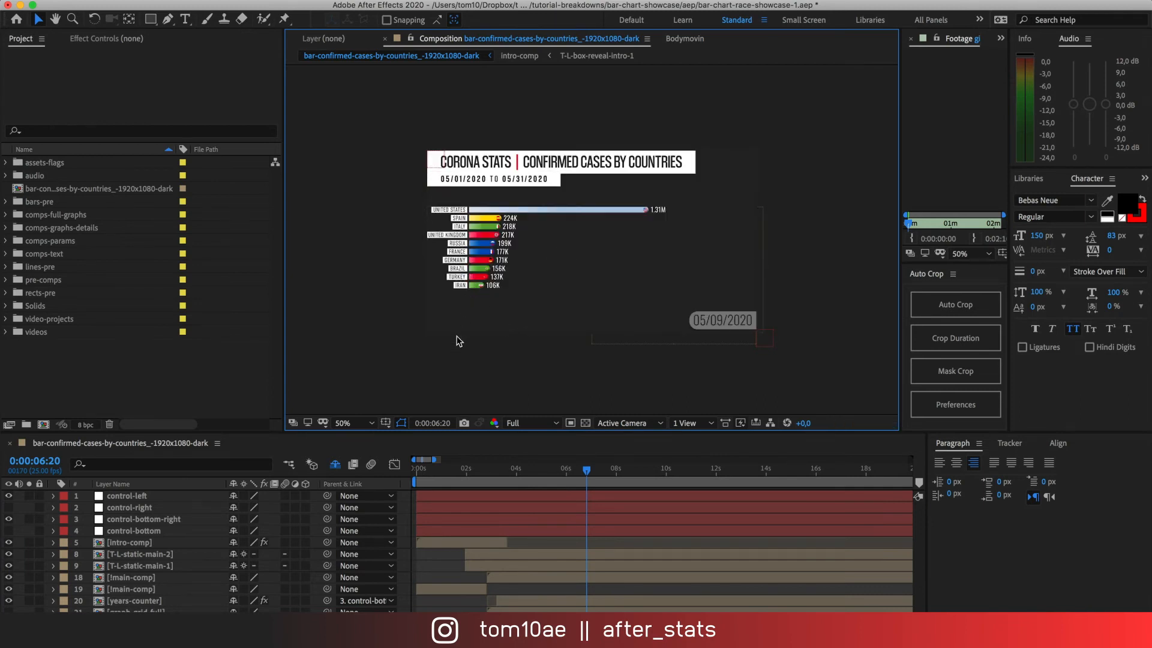
Magnify the confirmed-cases chart to 100% to inspect its country bars.
click(343, 422)
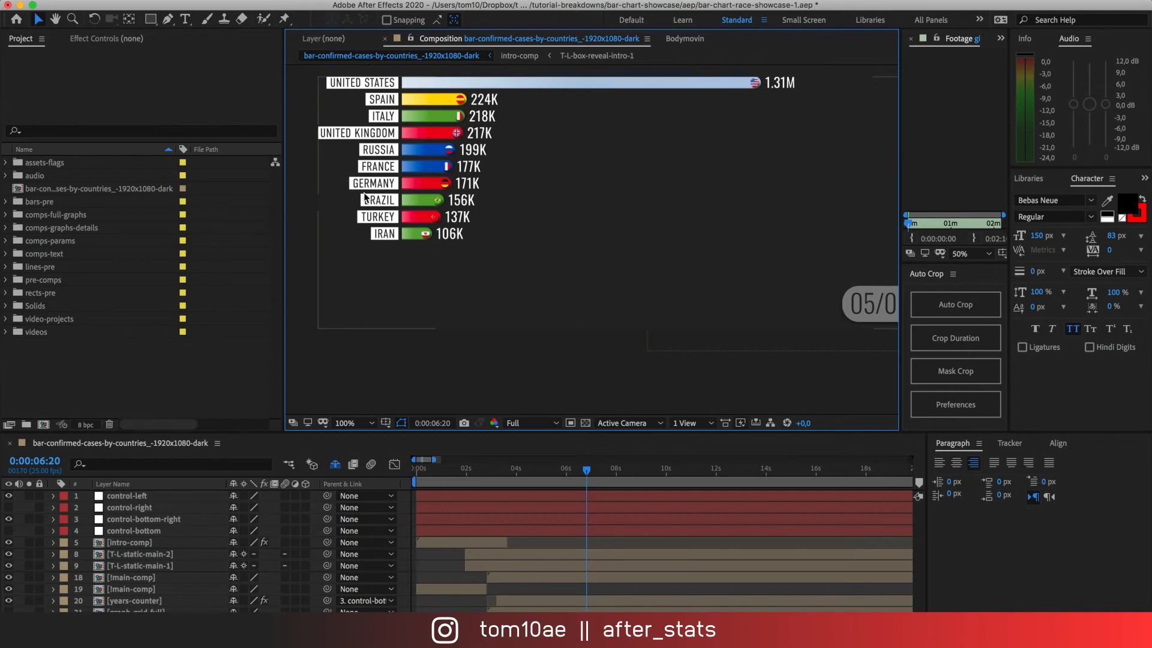
mouse_move(381, 262)
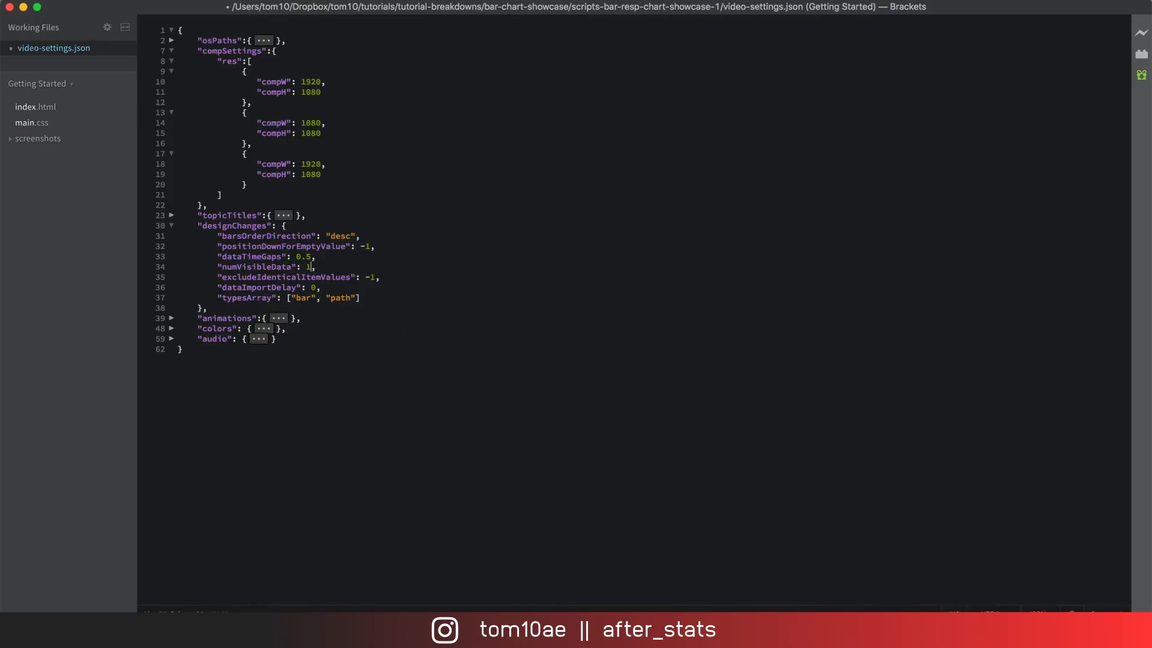
Set numVisibleData back to 10 and collapse designChanges and colors.
text(0)
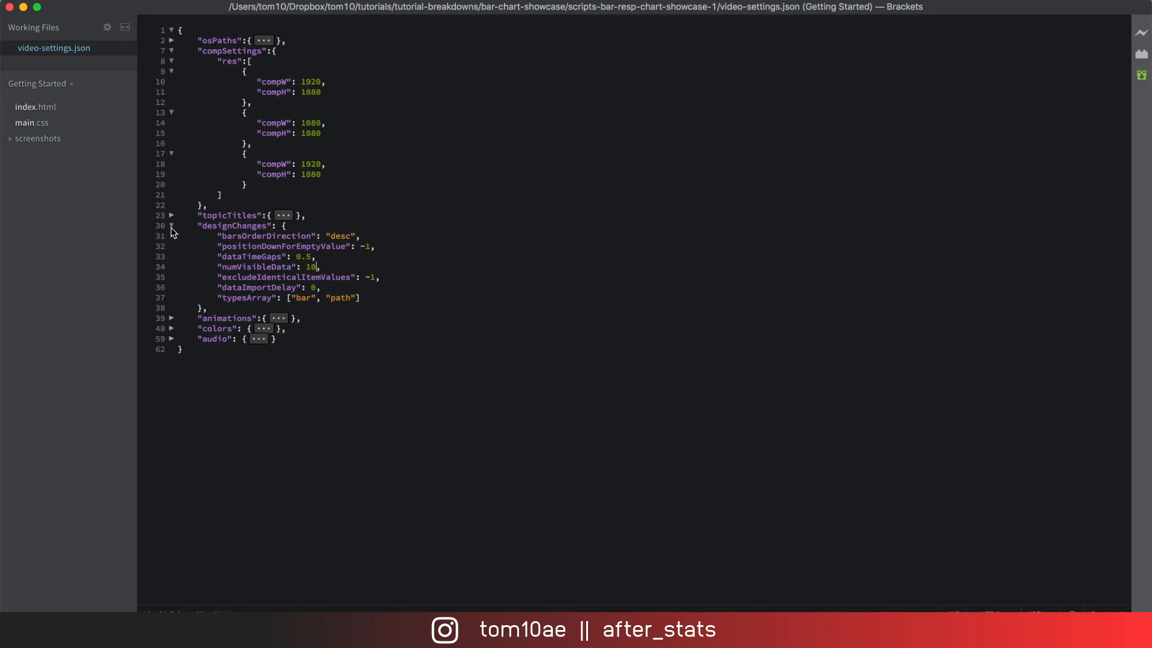
click(171, 225)
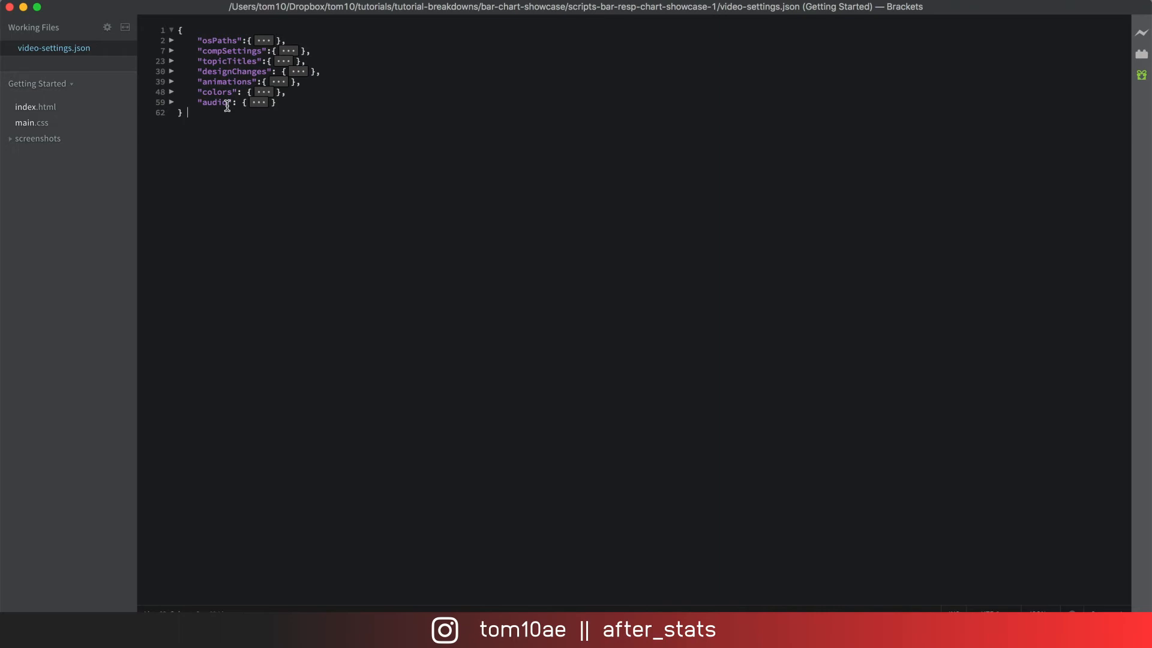
click(170, 92)
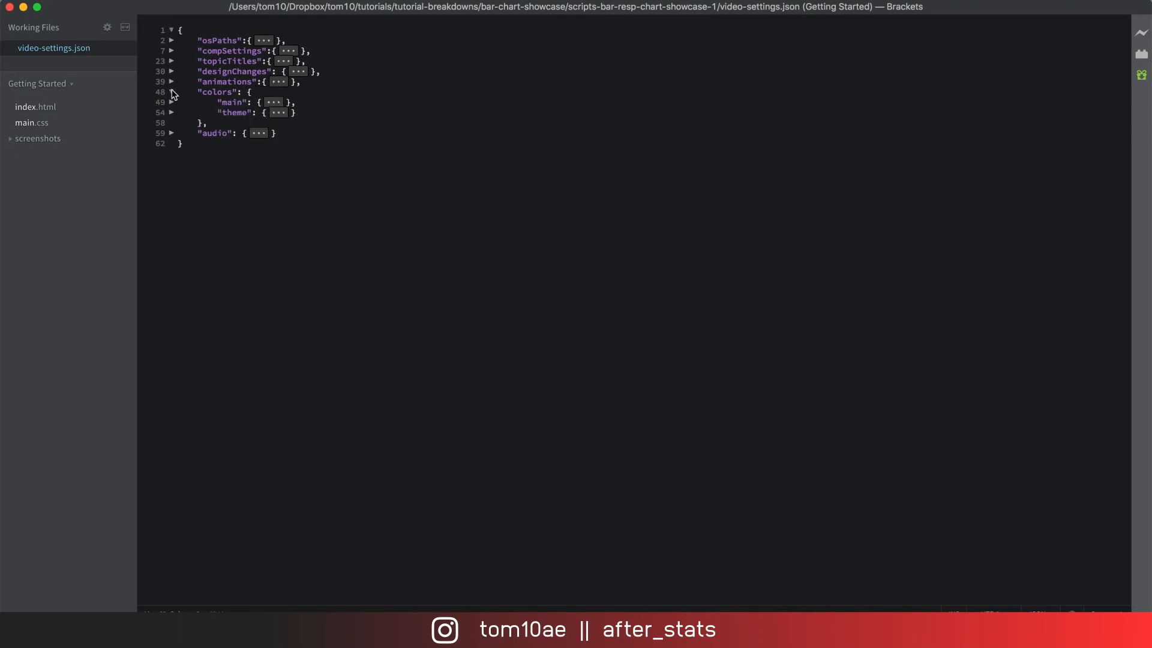
click(170, 81)
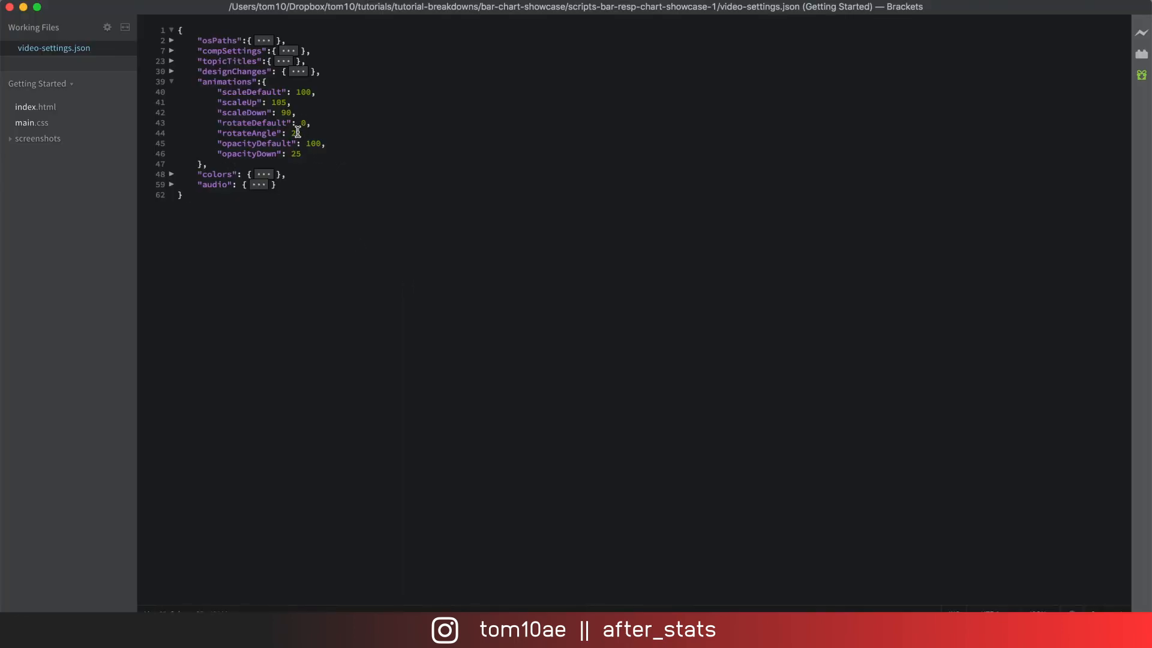
Set rotateAngle to 10, opacityDown to 5 and scaleUp to 110 in the animations section.
text(10)
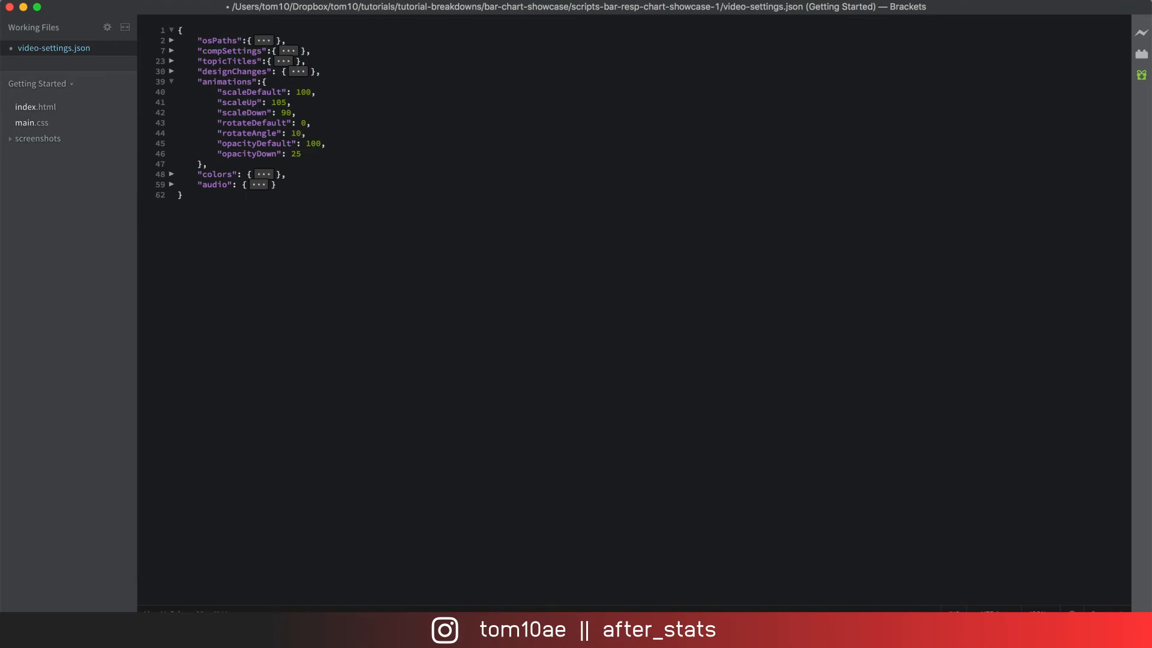
key(Backspace)
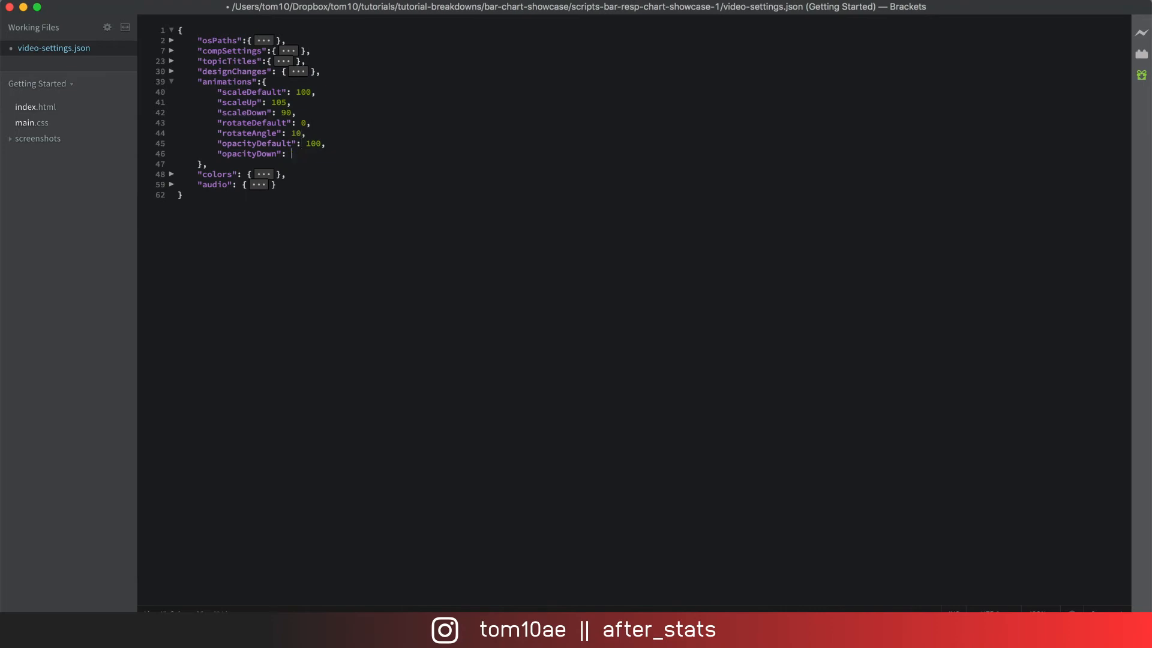
text(5)
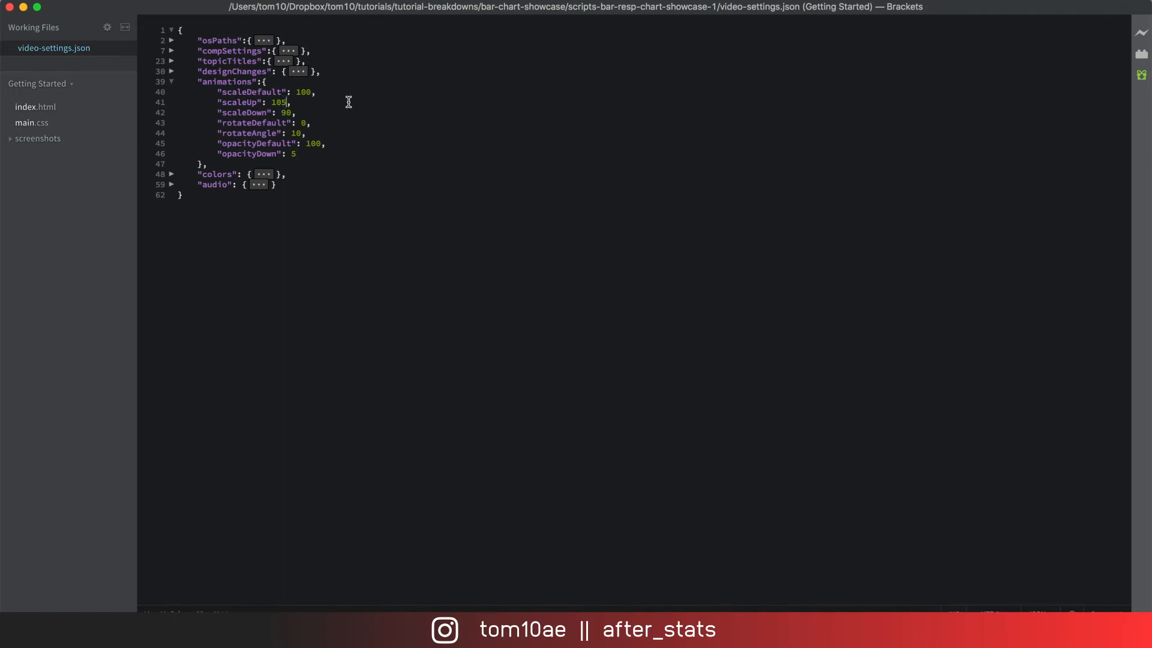
key(Backspace)
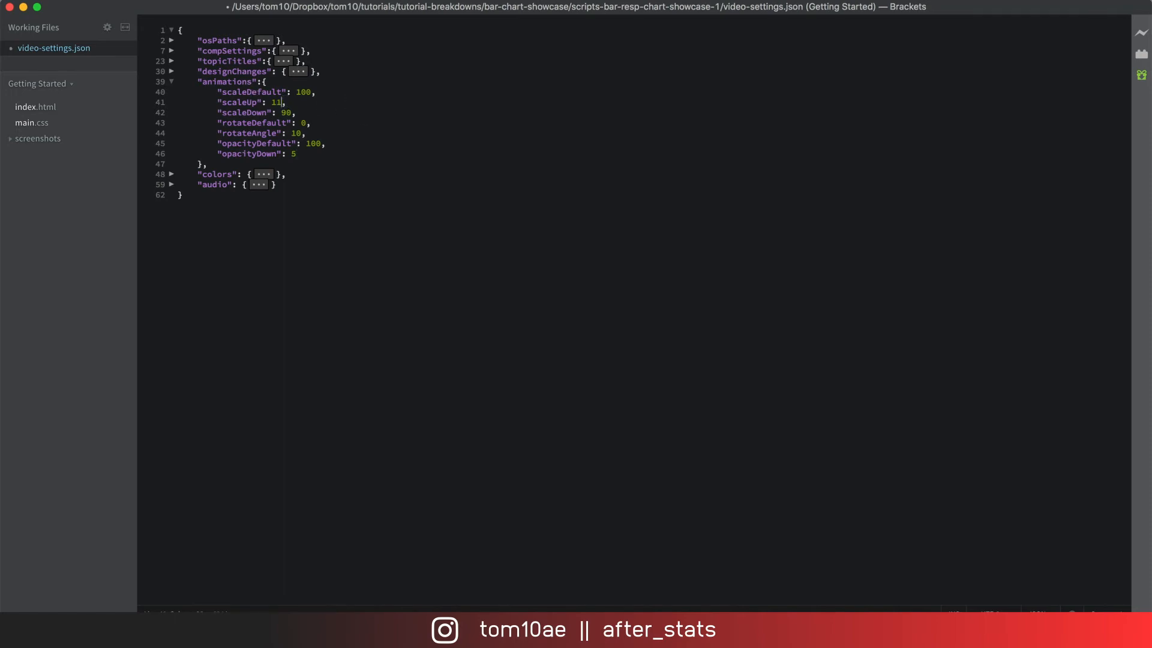
text(0)
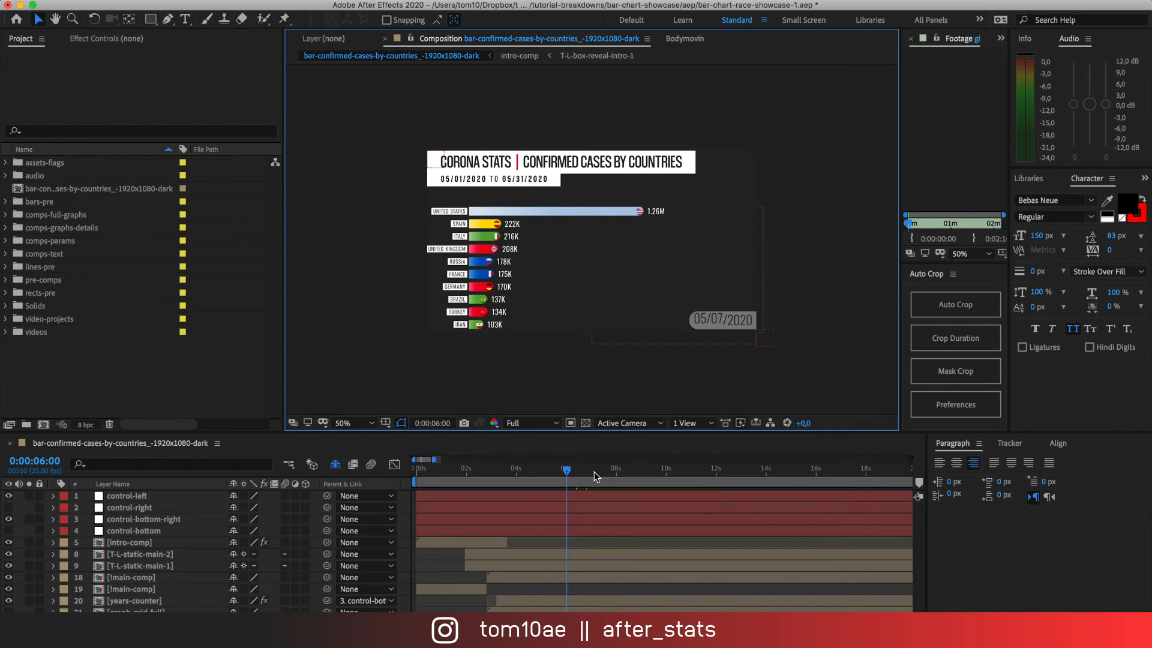
Scrub the timeline to a bar swap showing the stronger tilt, scale and fade.
click(565, 471)
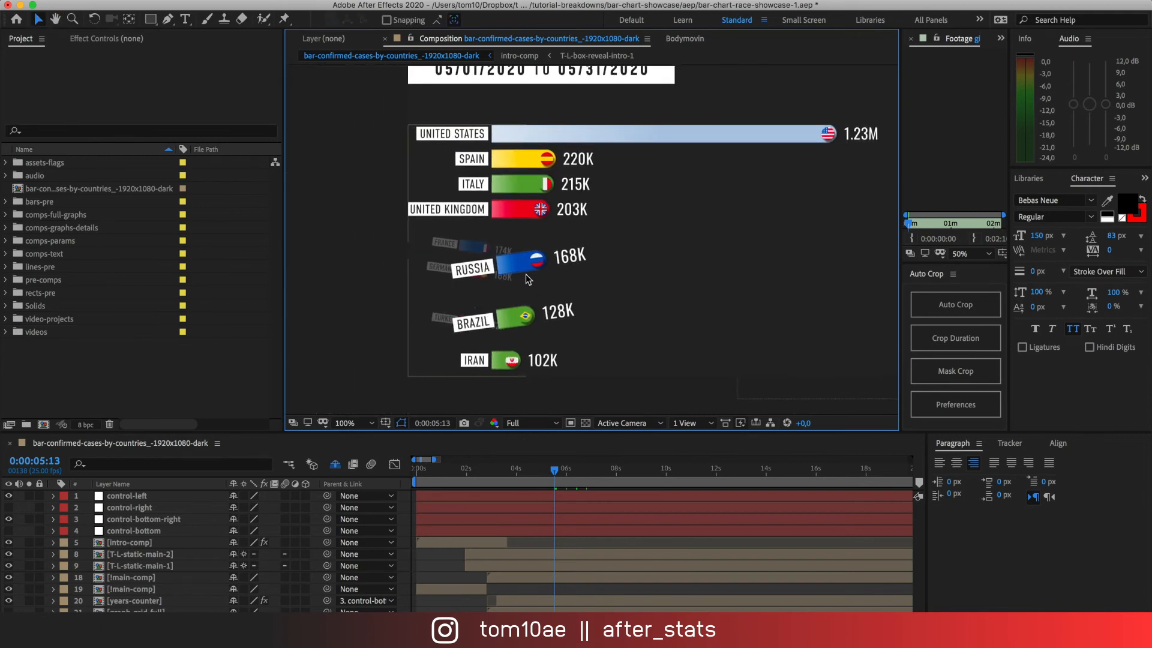
mouse_move(467, 247)
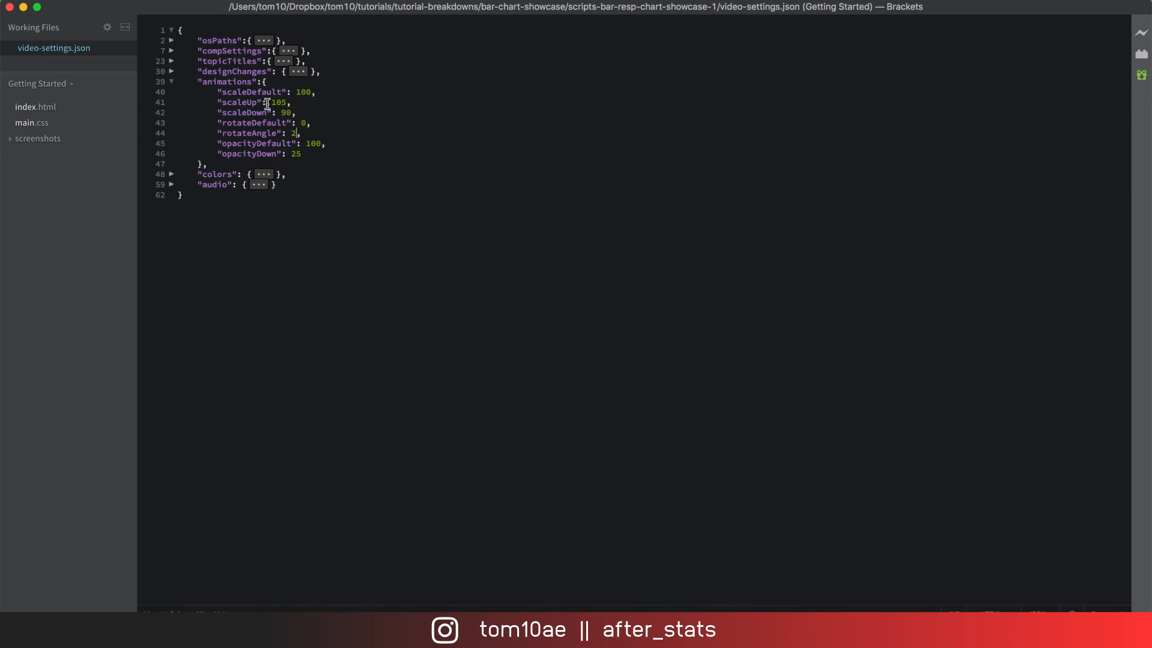
Collapse the animations section so only top-level keys show.
click(170, 81)
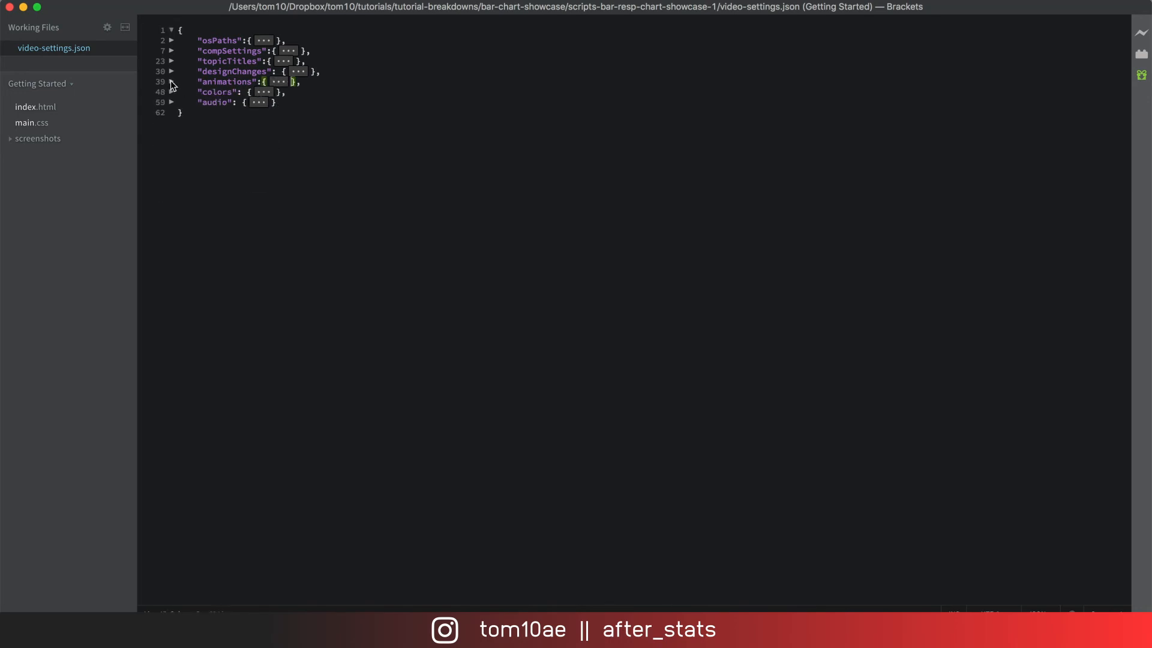
click(171, 82)
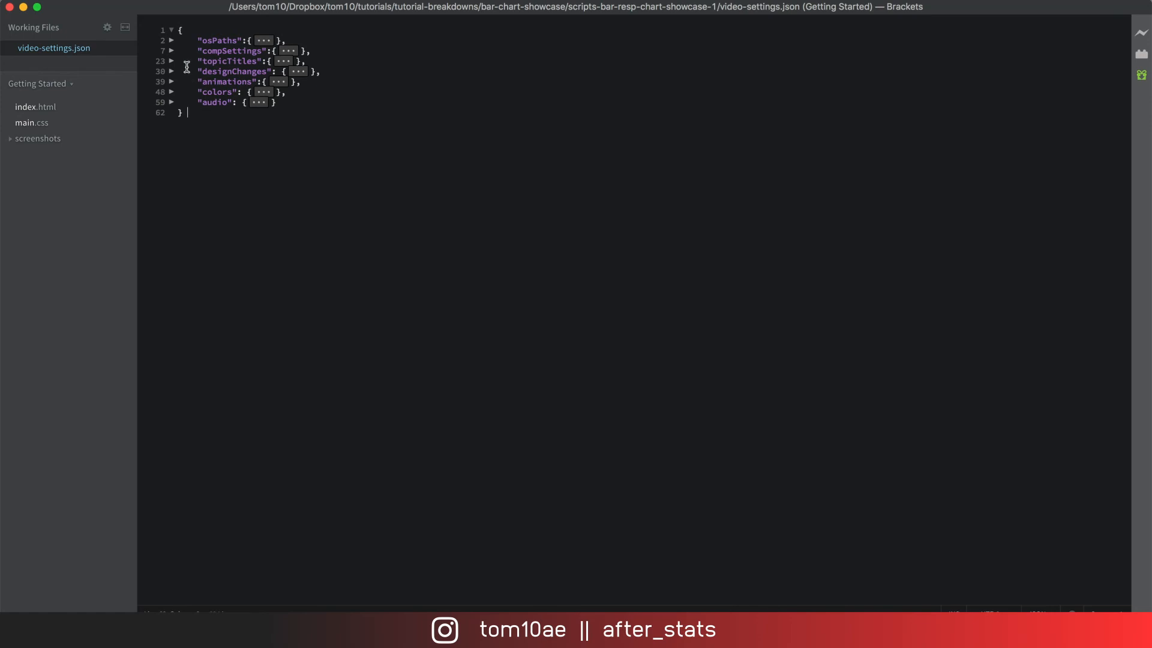
click(172, 51)
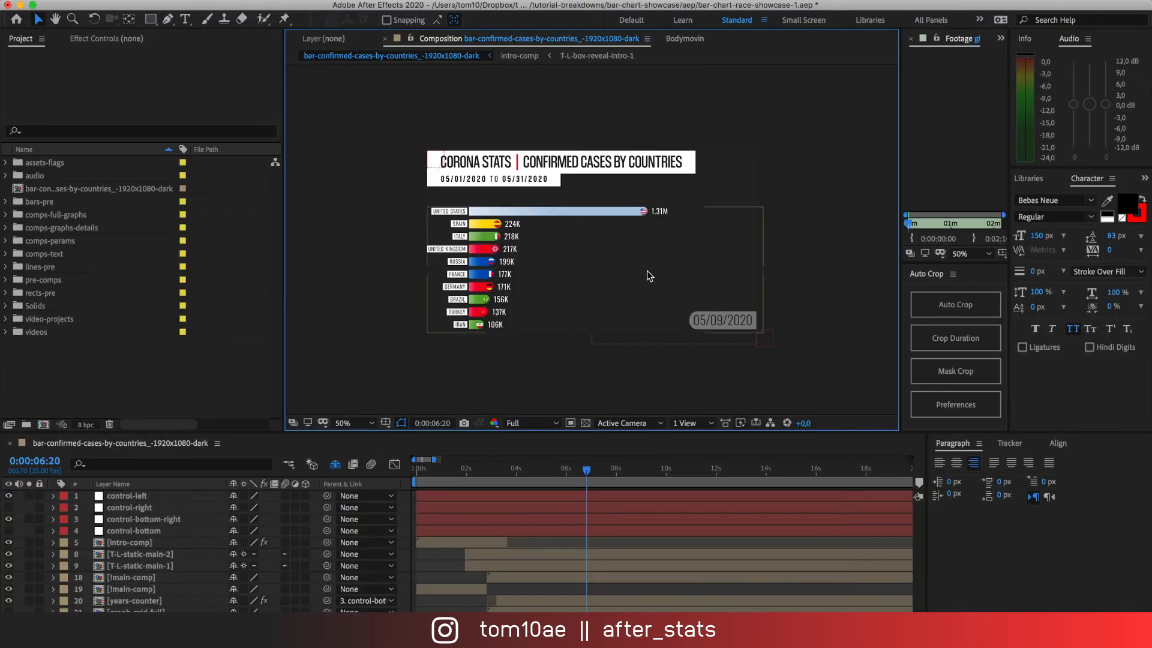
mouse_move(403, 281)
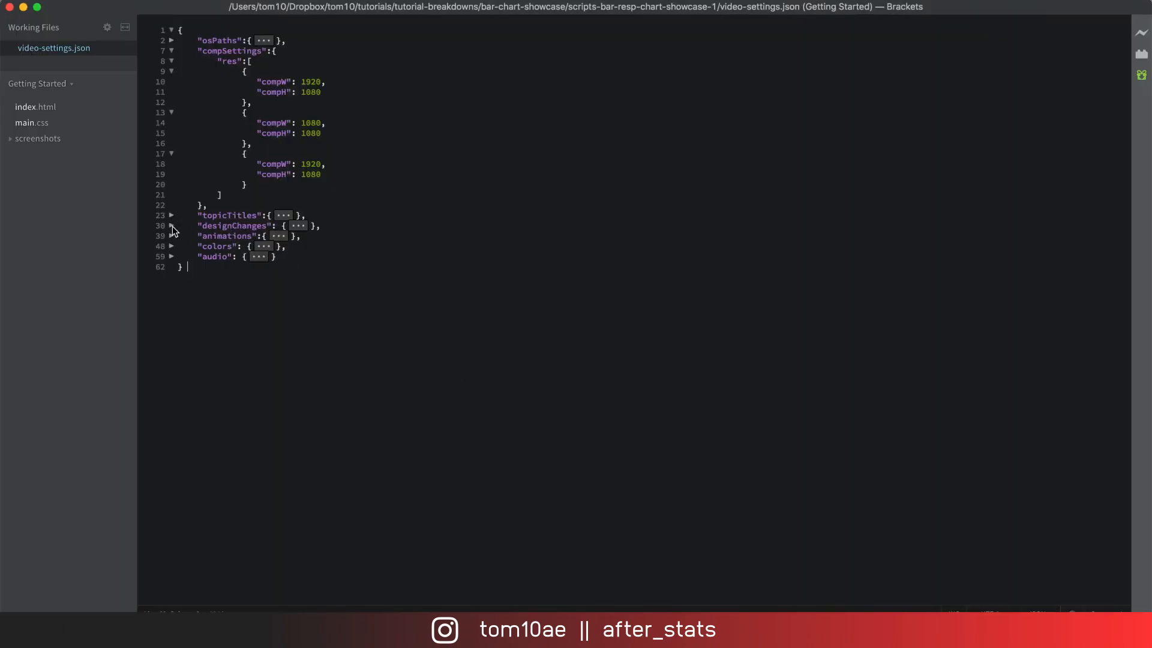
Expand designChanges and place the cursor in the typesArray value listing bar and path.
click(172, 225)
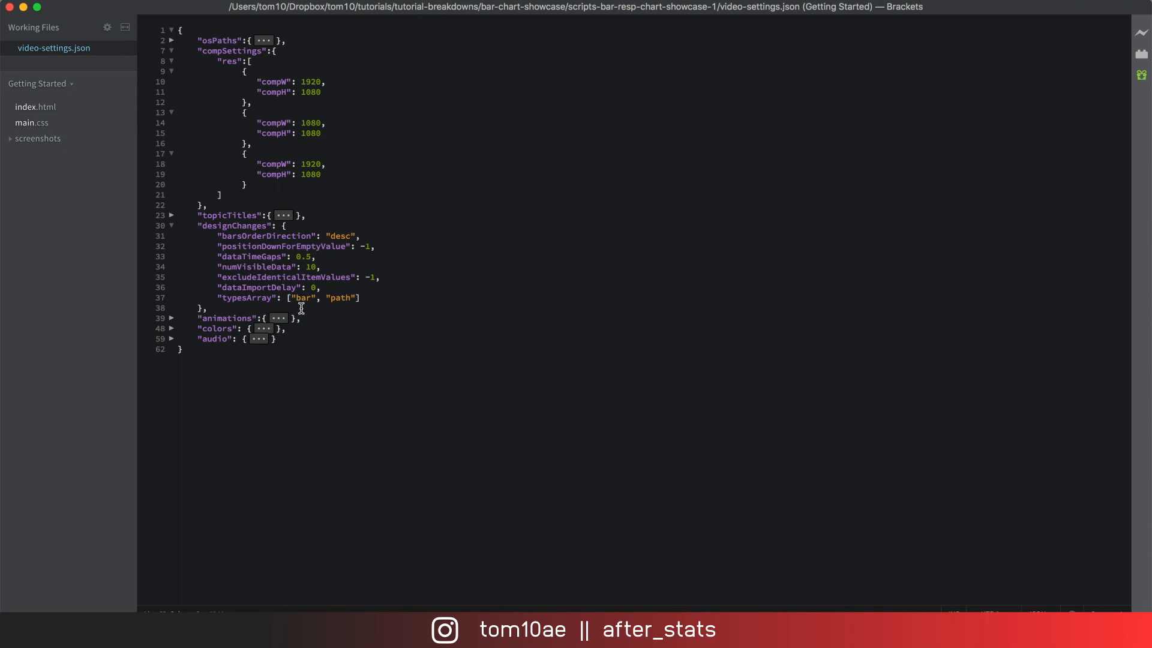
click(187, 349)
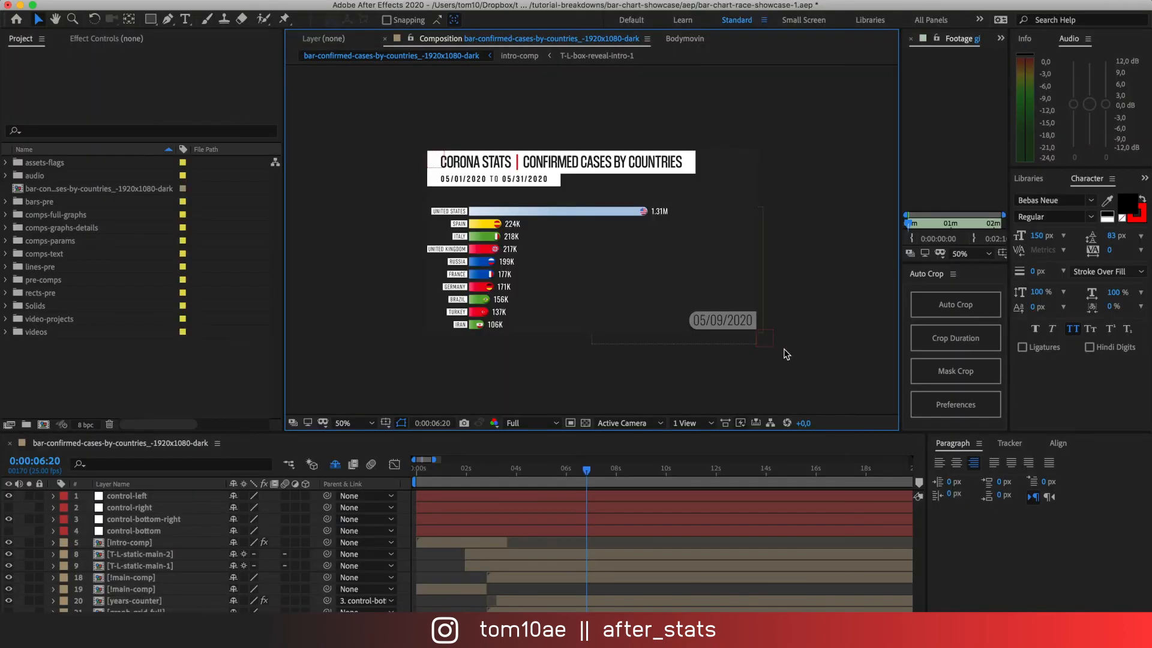
mouse_move(747, 432)
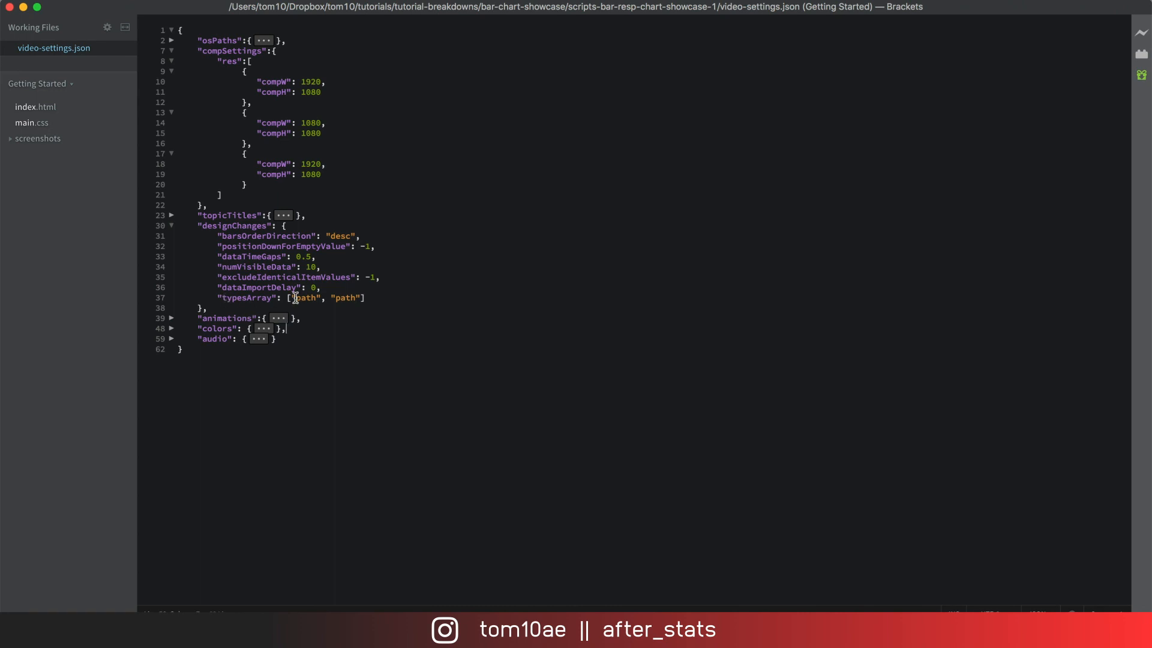
Replace the second "path" in typesArray with "bar" so it reads ["path", "bar"].
double_click(345, 297)
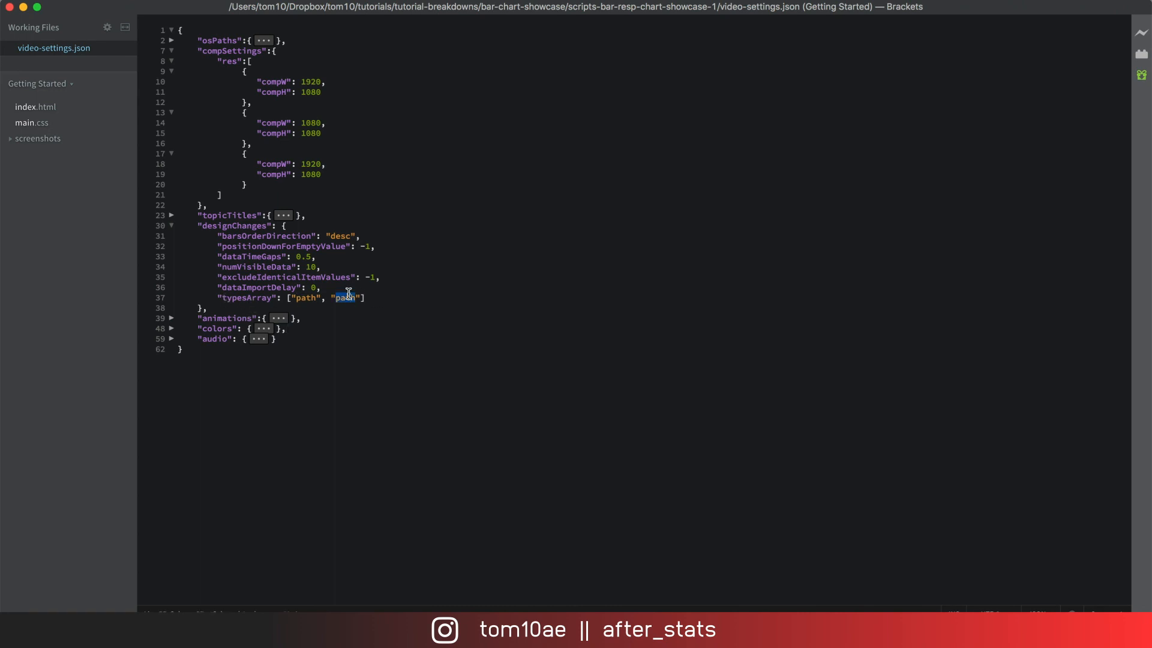
text(bar)
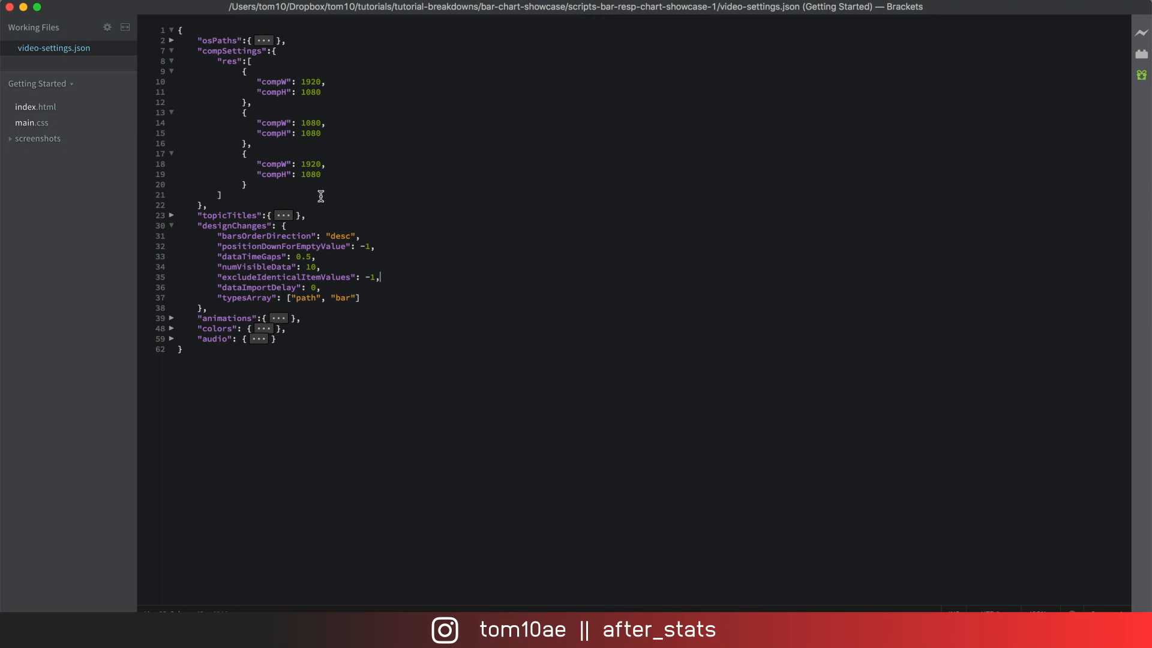
mouse_move(272, 303)
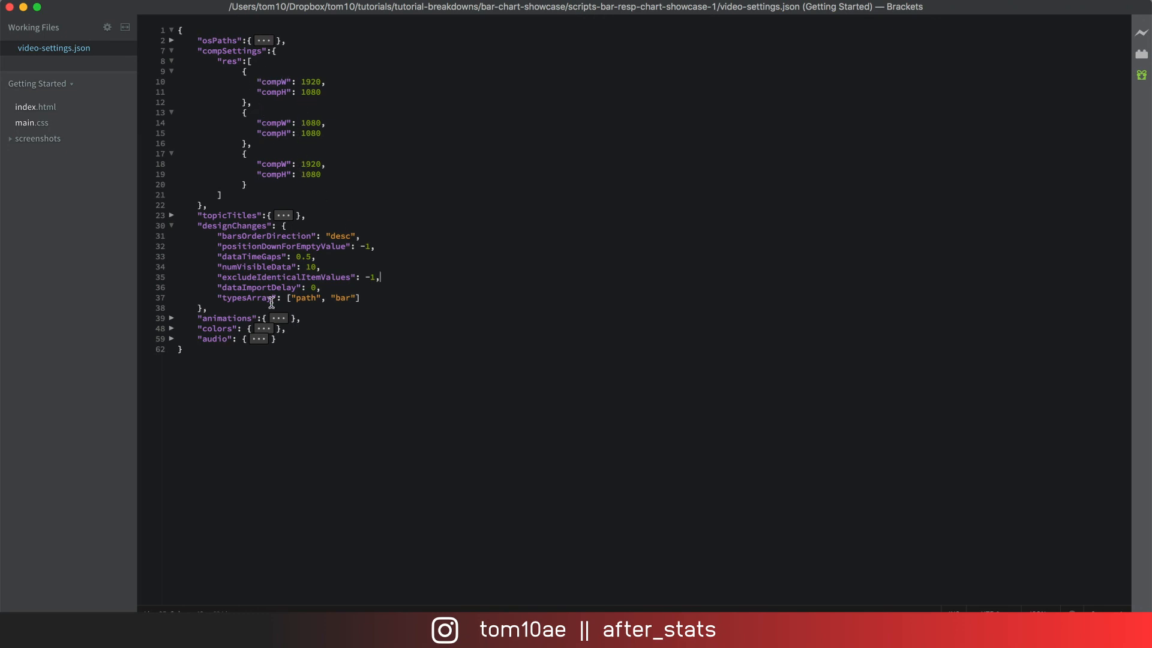
mouse_move(272, 301)
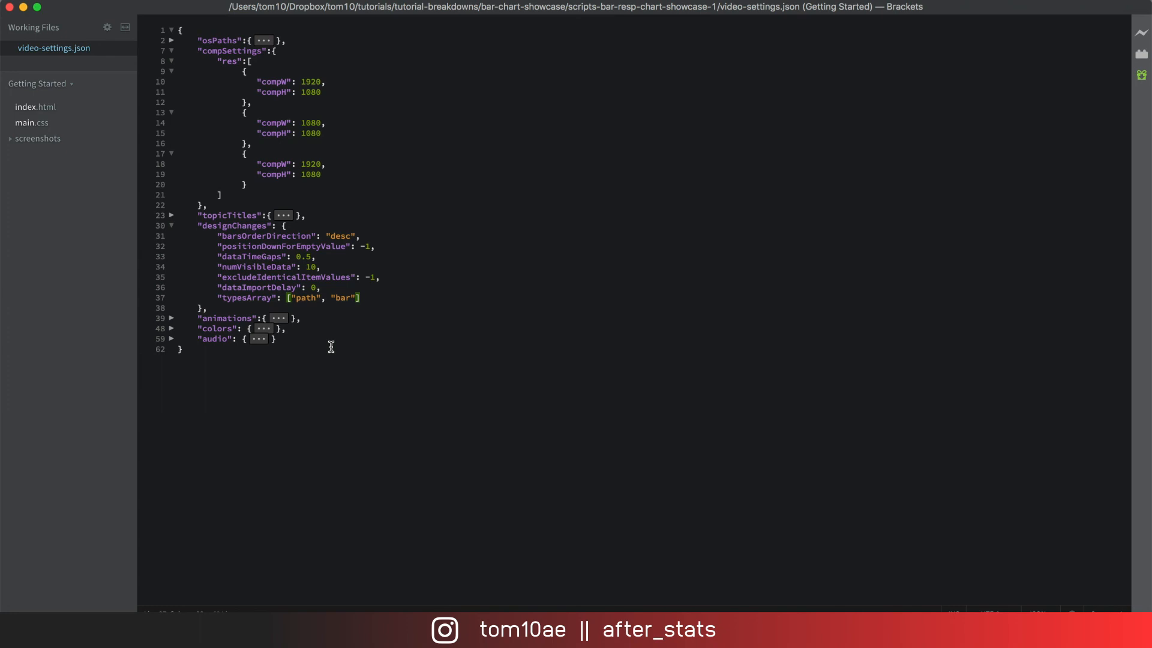
click(361, 297)
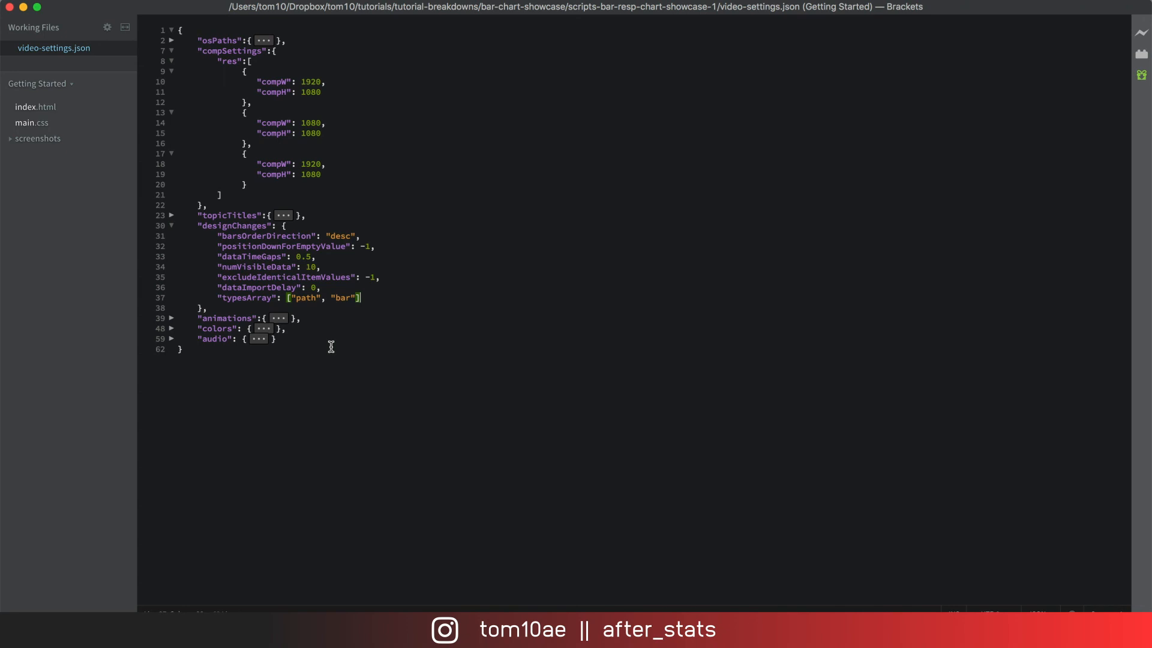